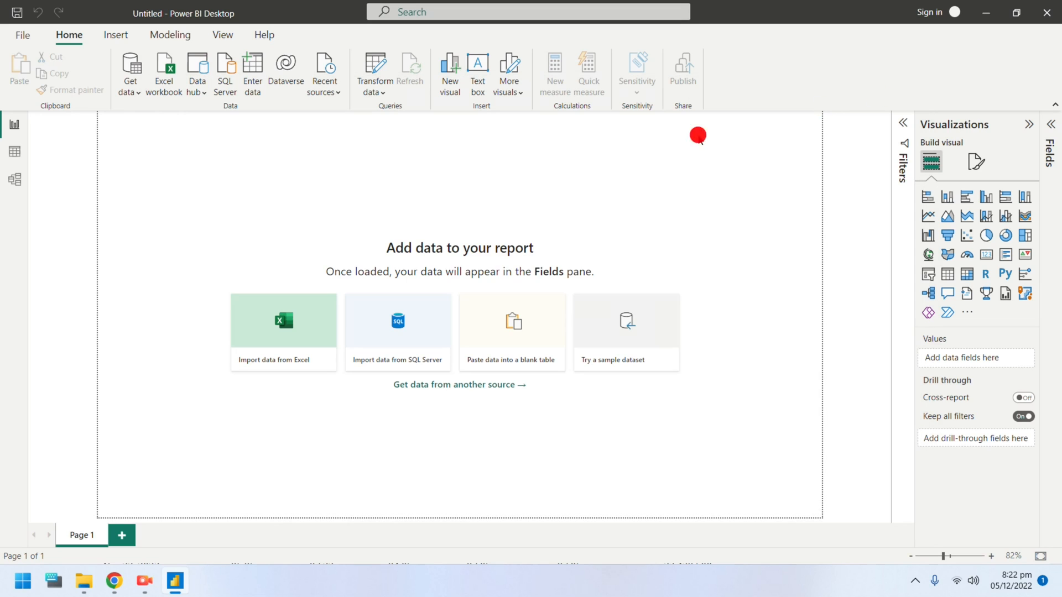
pyautogui.moveTo(137, 115)
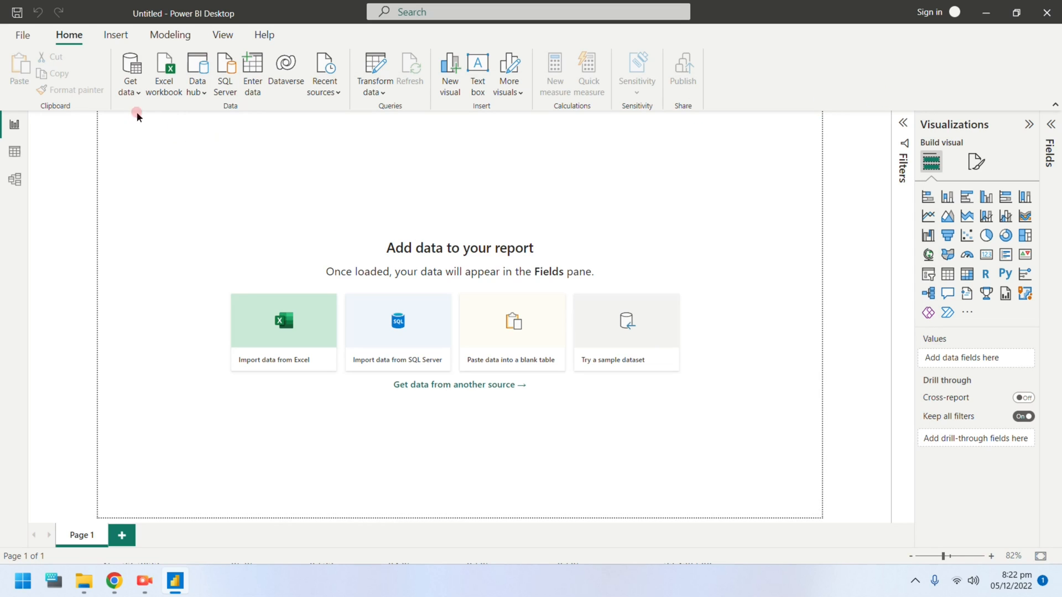
# Start a Get data import from the Web source
pyautogui.click(130, 73)
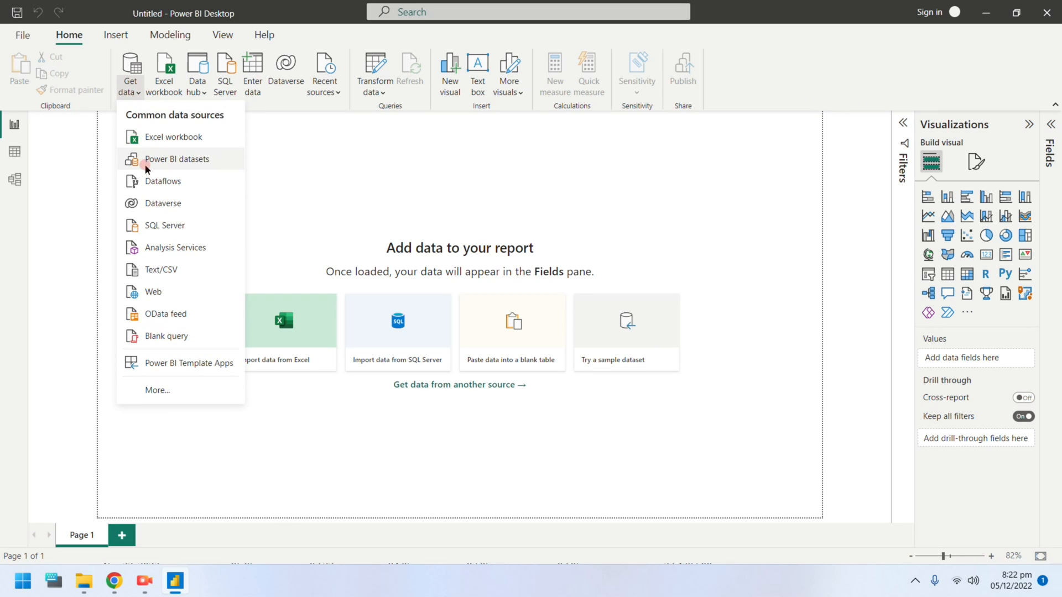
pyautogui.click(151, 295)
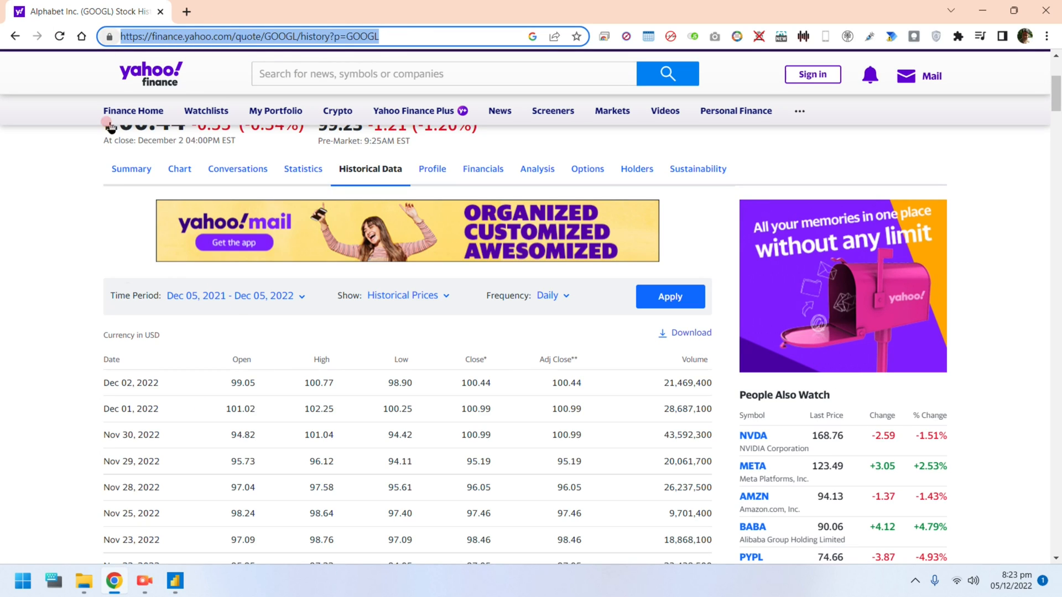
pyautogui.scroll(-3)
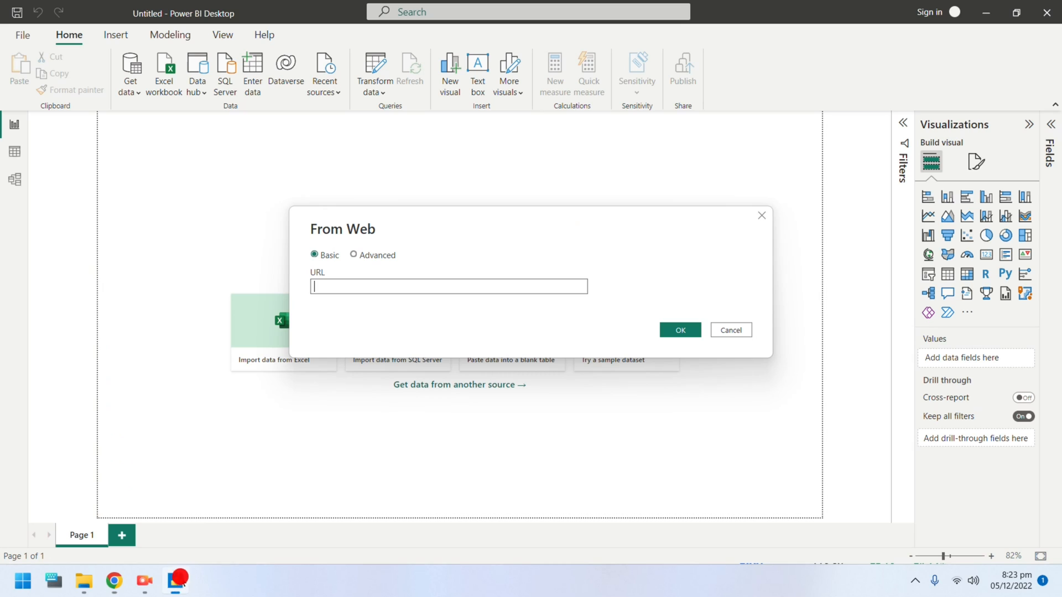
# Load Table 1 from the Yahoo Finance GOOGL history URL into Power Query Editor
pyautogui.write('https://finance.yahoo.com/quote/GOOGL/history?p=GOOGL')
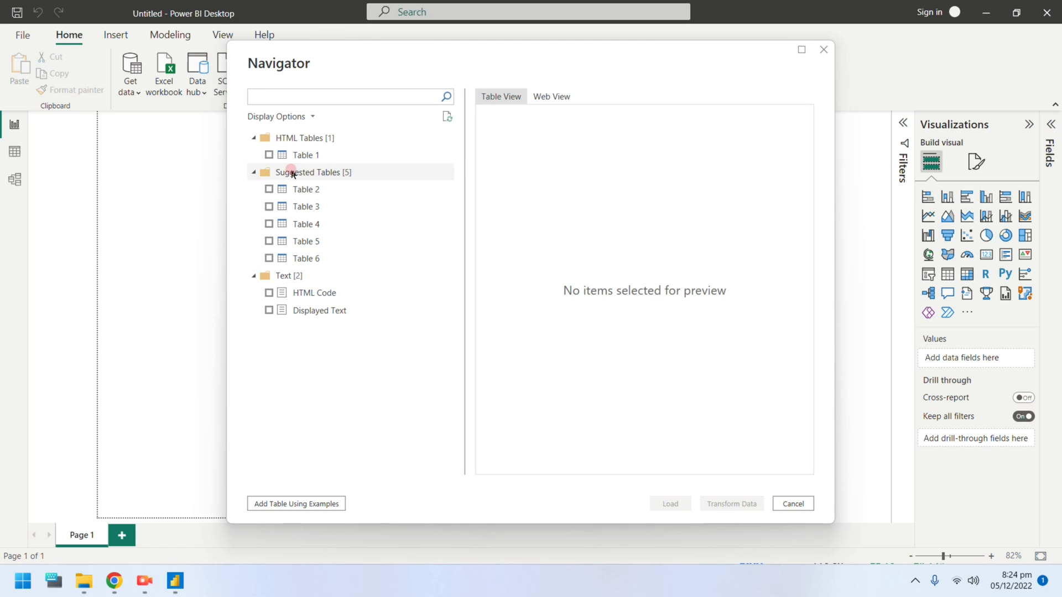
pyautogui.click(268, 154)
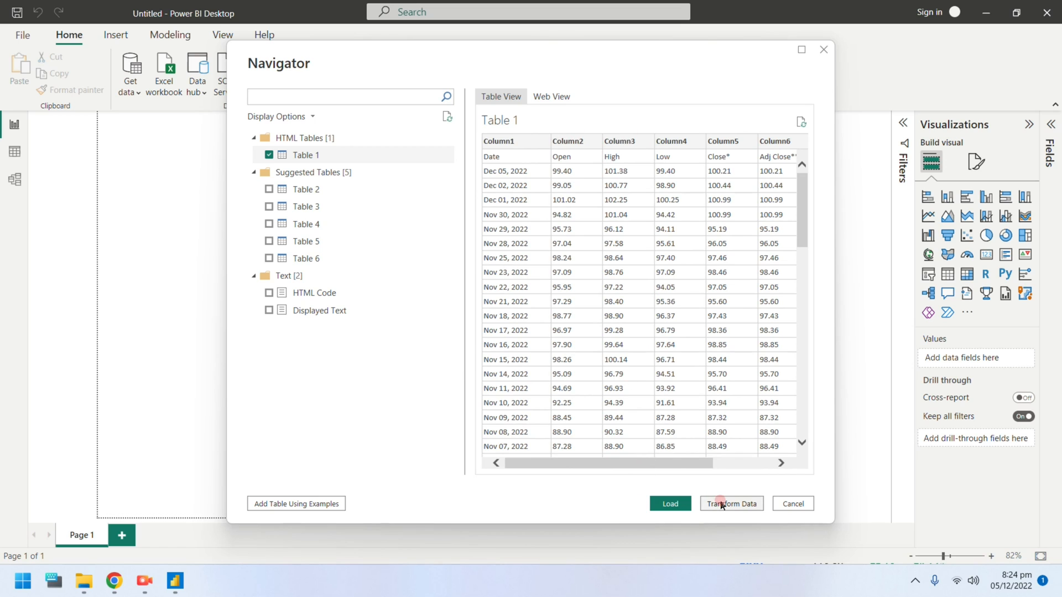
pyautogui.click(731, 504)
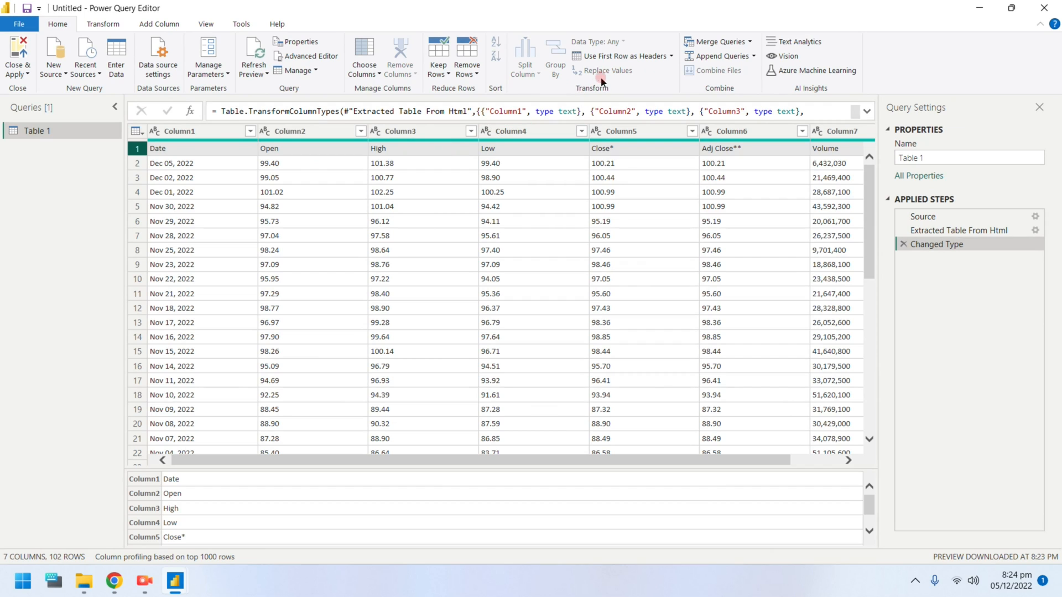
pyautogui.moveTo(596, 57)
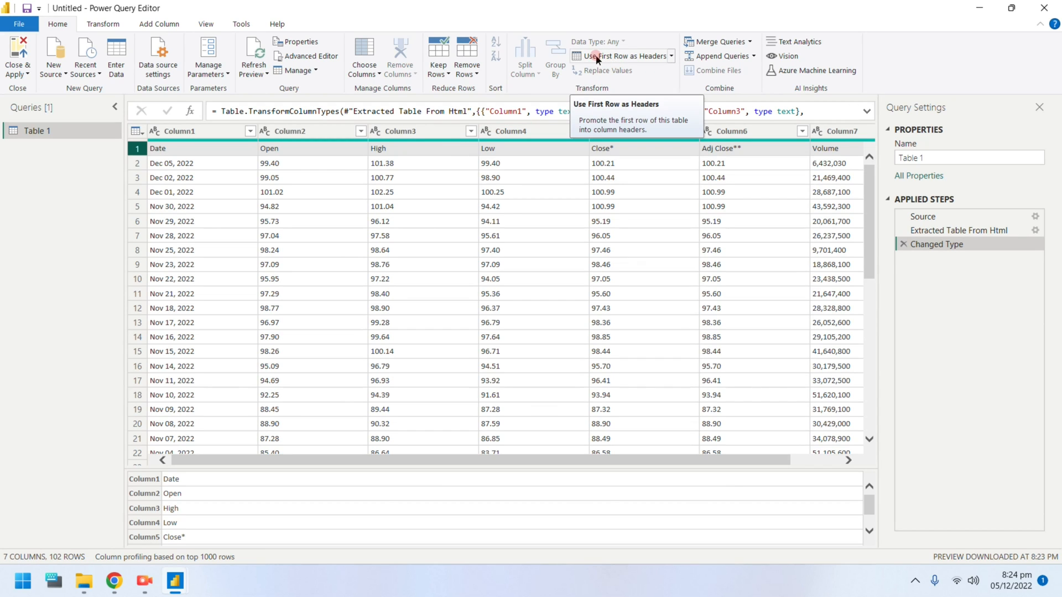
# Promote the first row to headers and filter '20:1 Stock Split' out of the Open column
pyautogui.click(618, 56)
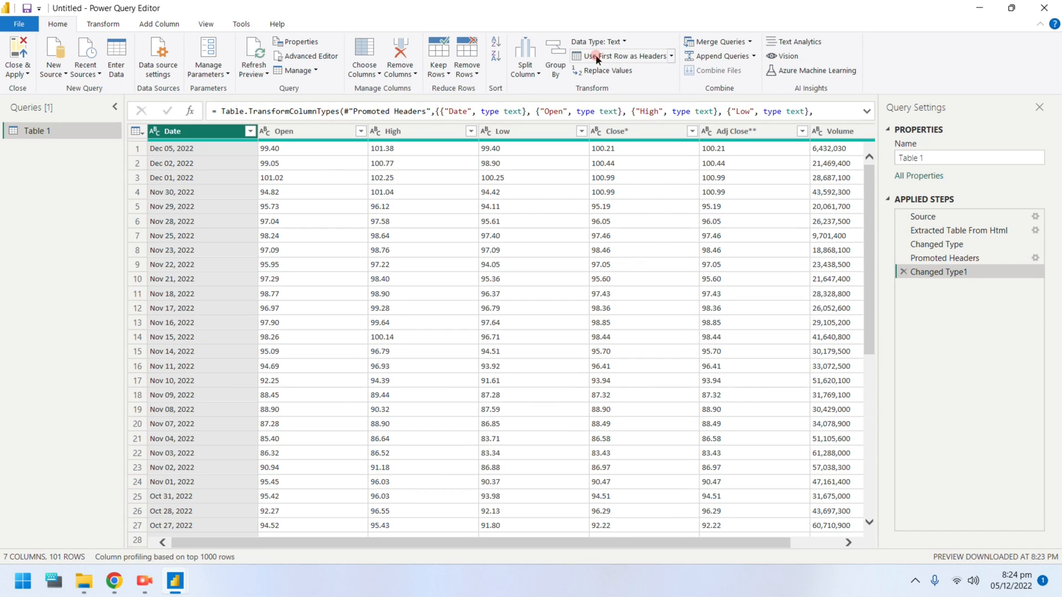
pyautogui.moveTo(244, 147)
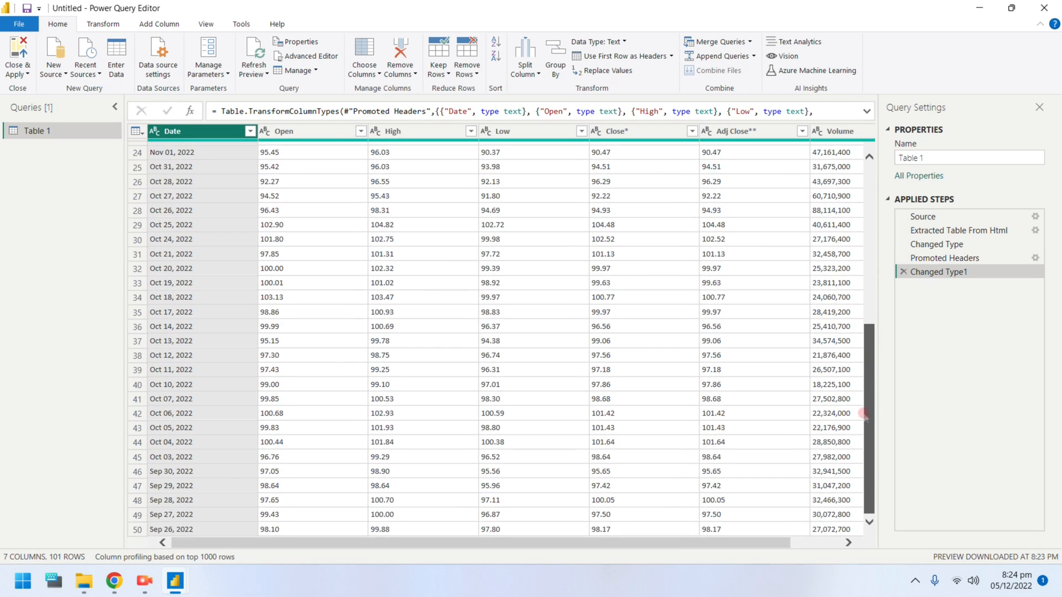
pyautogui.scroll(-3)
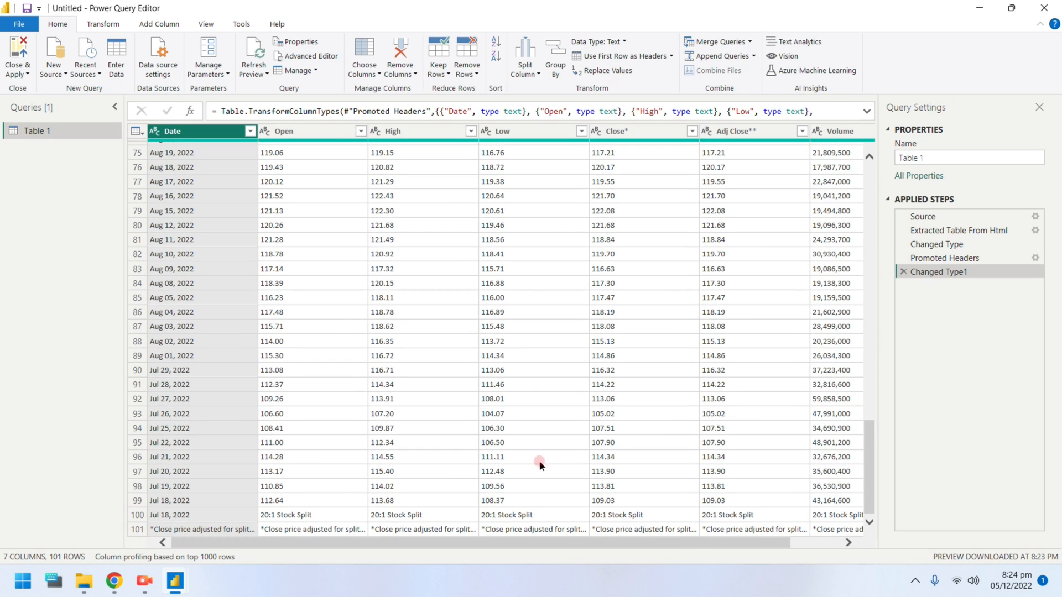
pyautogui.moveTo(239, 519)
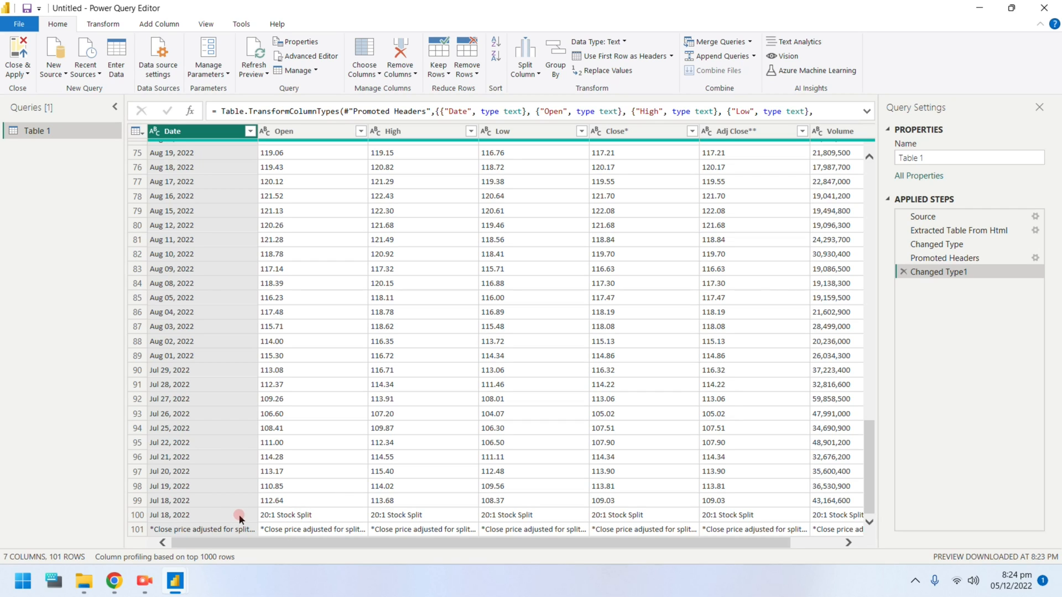
pyautogui.click(360, 130)
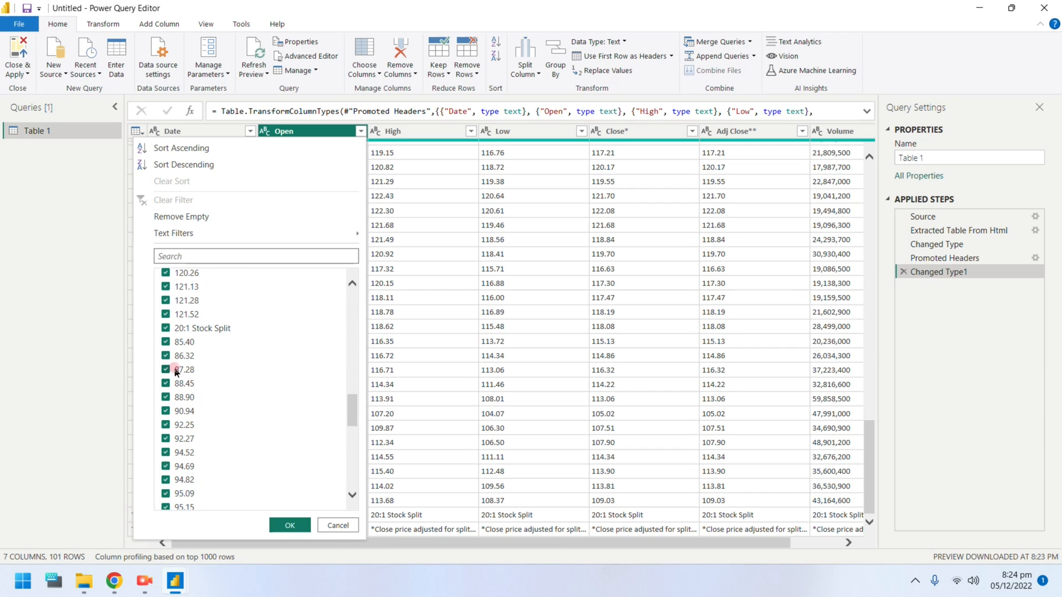
pyautogui.click(166, 328)
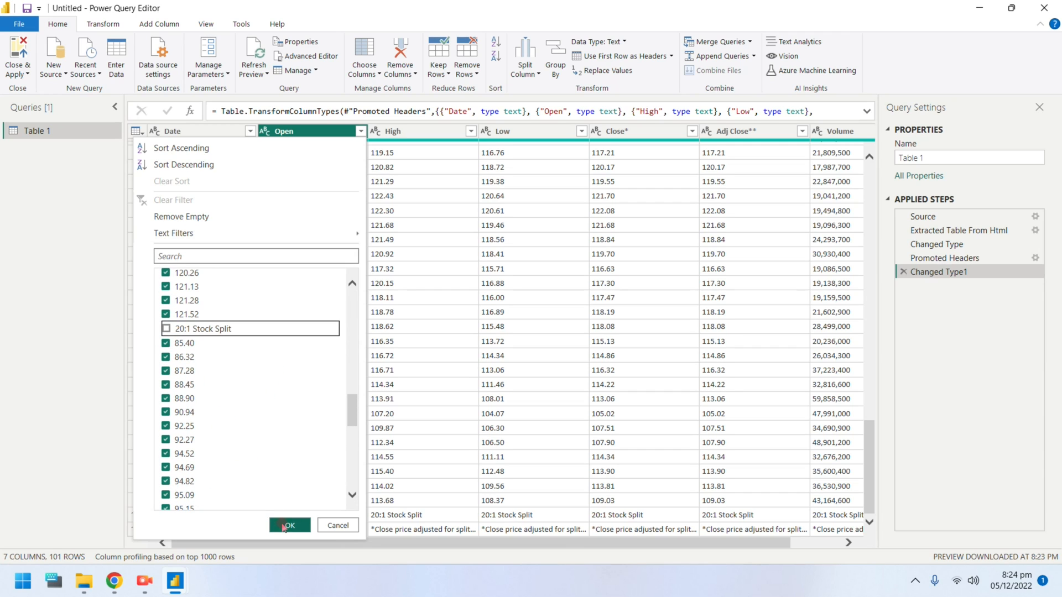
pyautogui.click(290, 525)
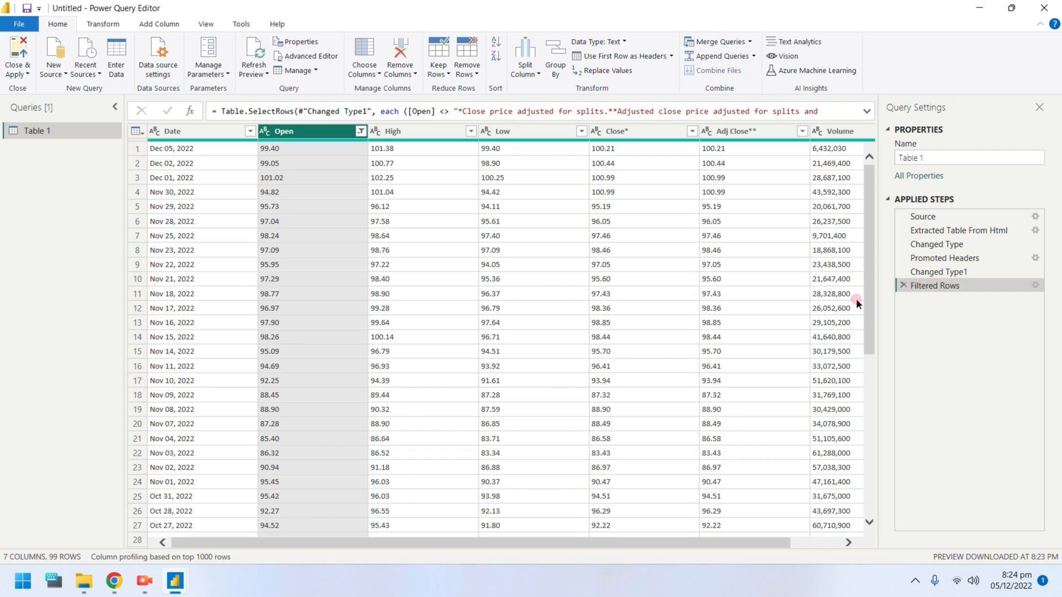
pyautogui.scroll(-3)
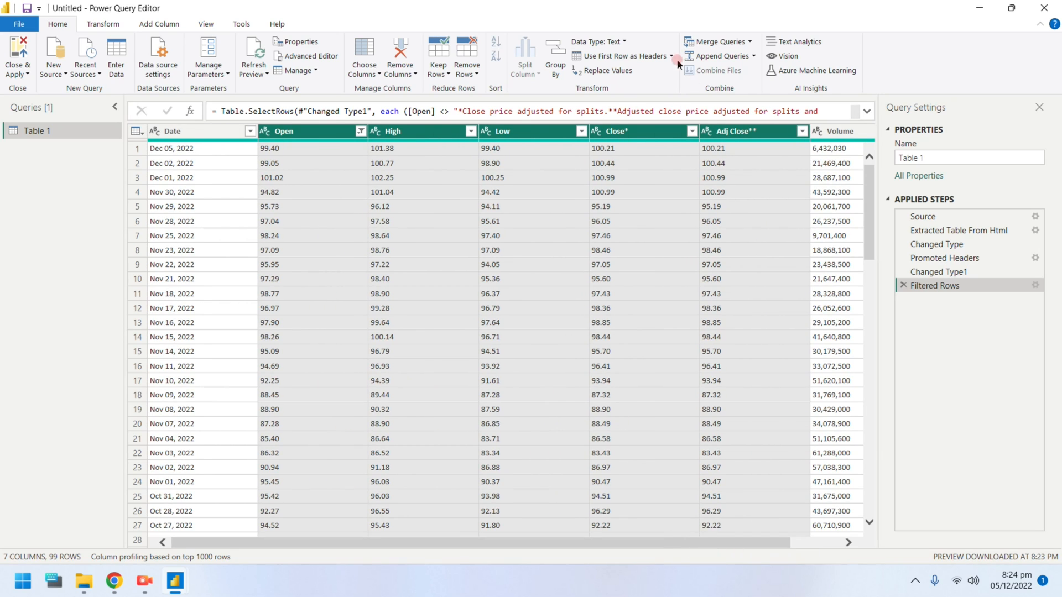
# Make Open through Adj Close decimal numbers and Date a date type
pyautogui.click(616, 41)
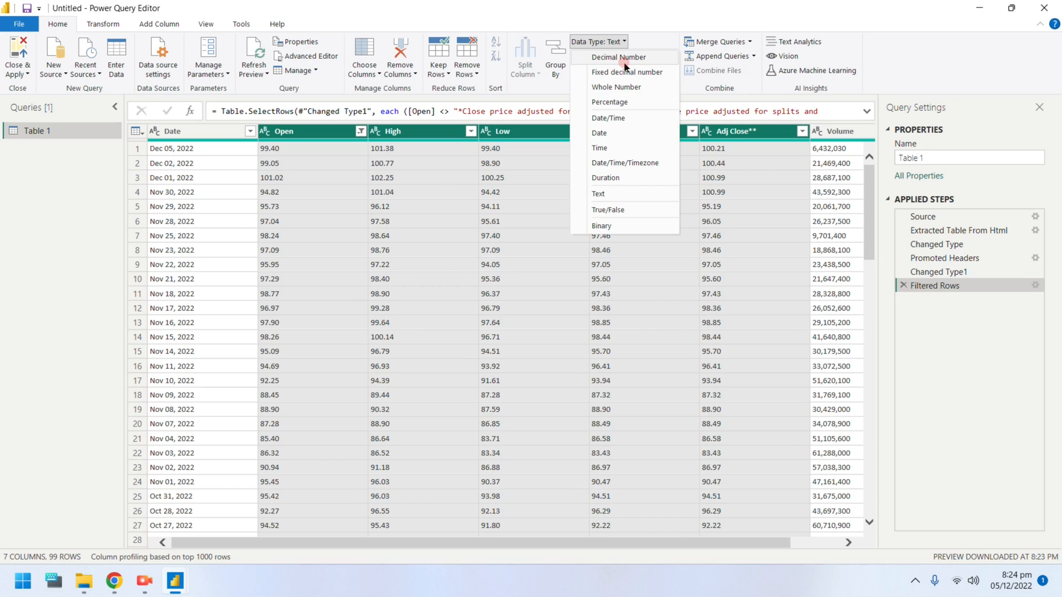
pyautogui.click(617, 57)
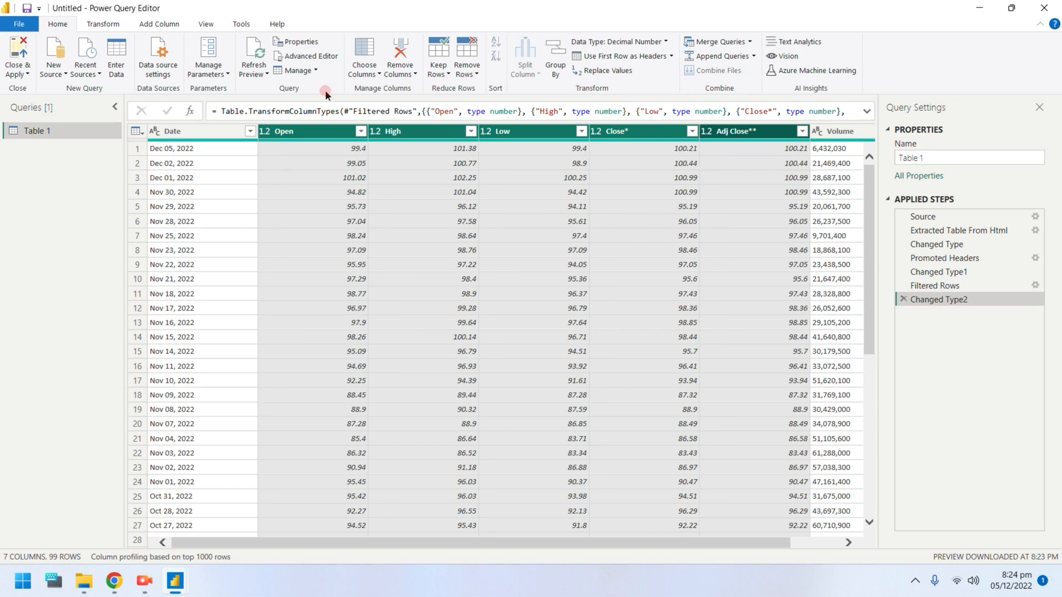
pyautogui.click(624, 42)
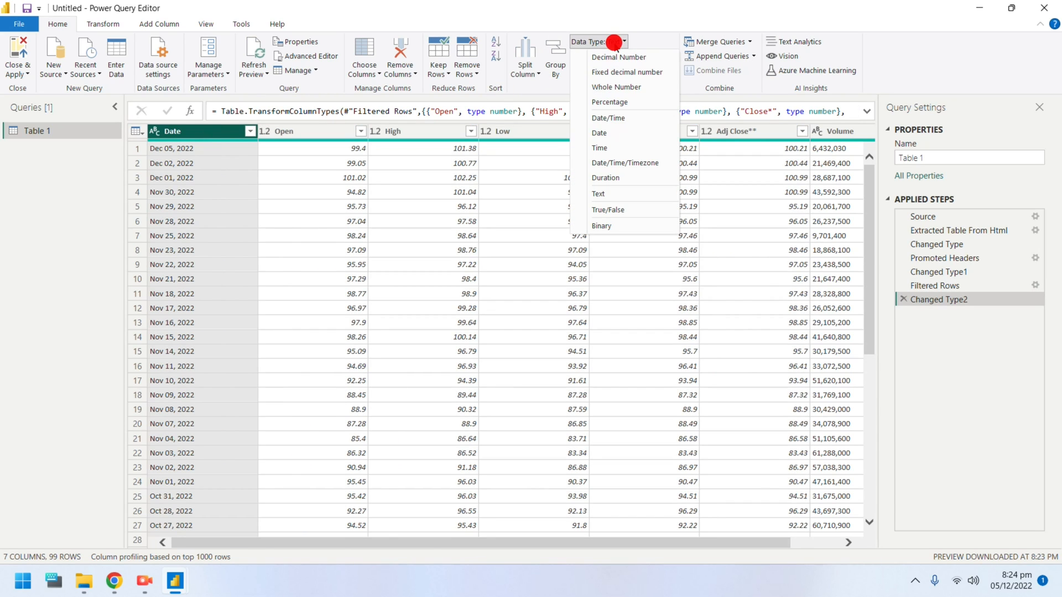
pyautogui.click(609, 118)
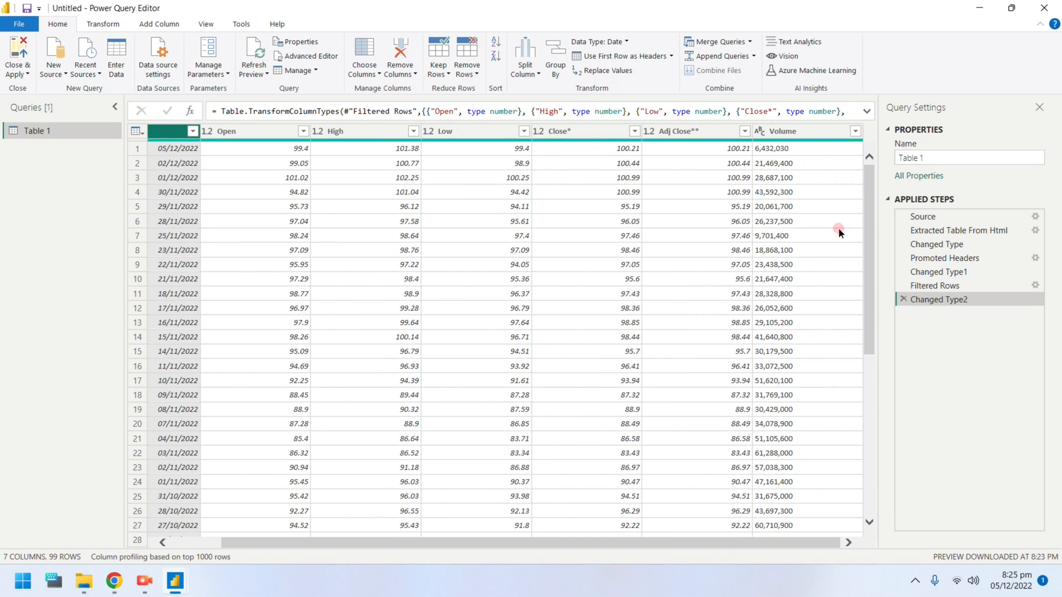
# Make Volume a whole number and rename the query 'Googl'
pyautogui.click(598, 42)
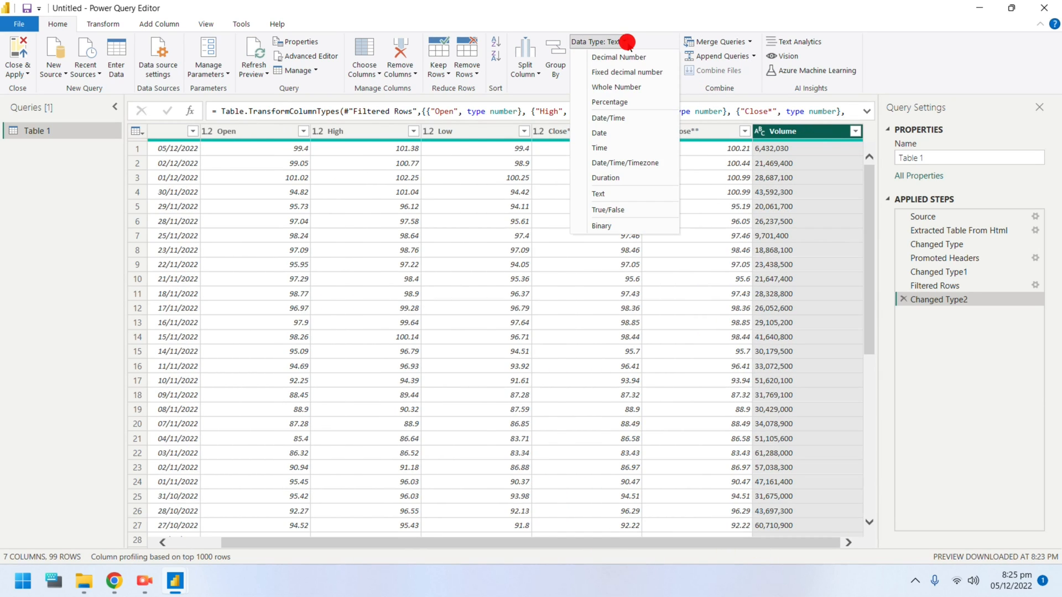
pyautogui.click(615, 87)
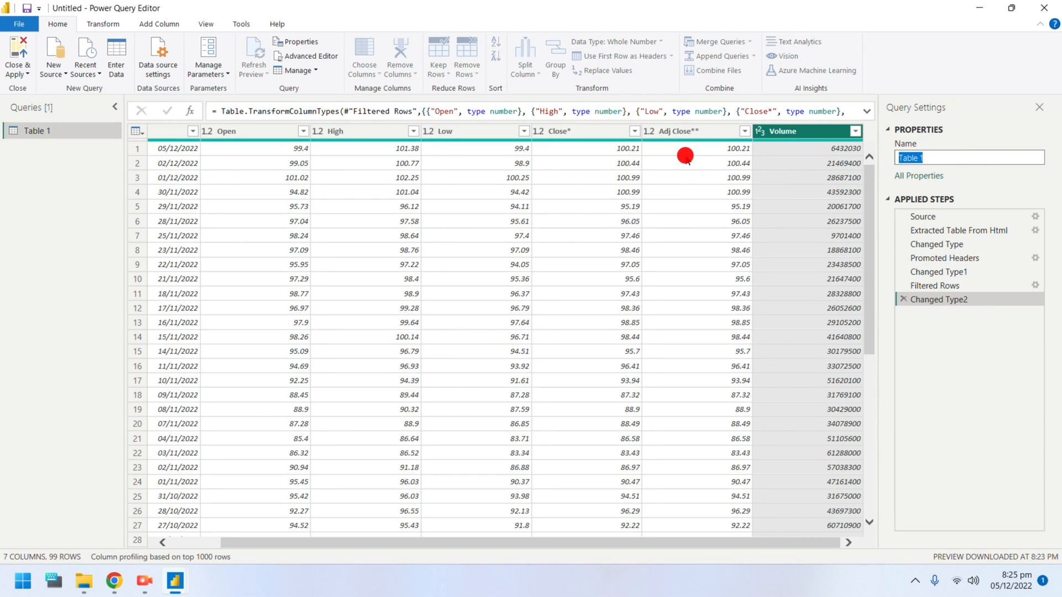
pyautogui.write('Googl')
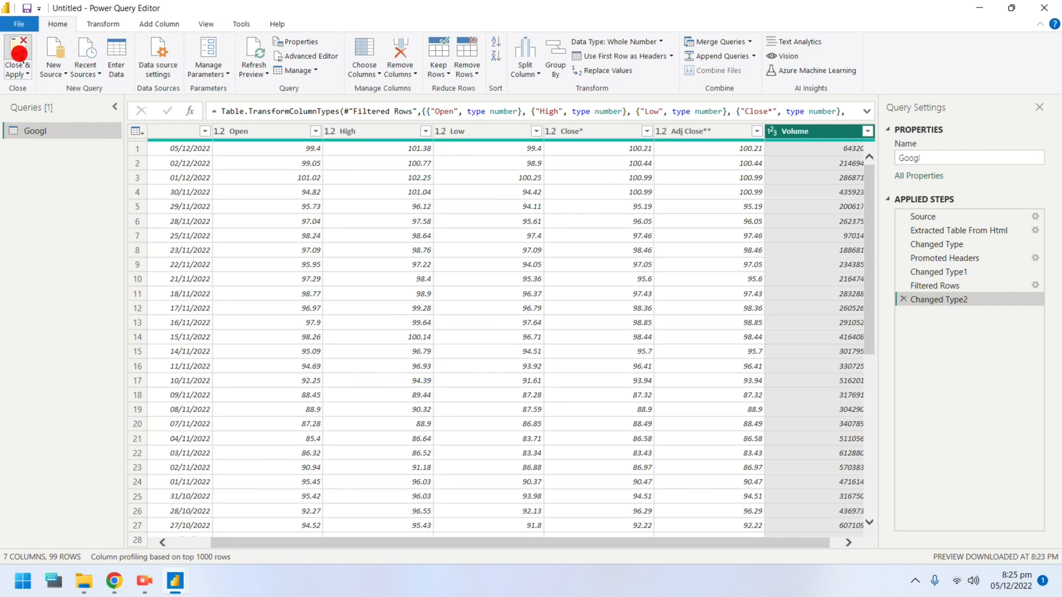
# Close & Apply to load the Googl query into the report
pyautogui.click(18, 55)
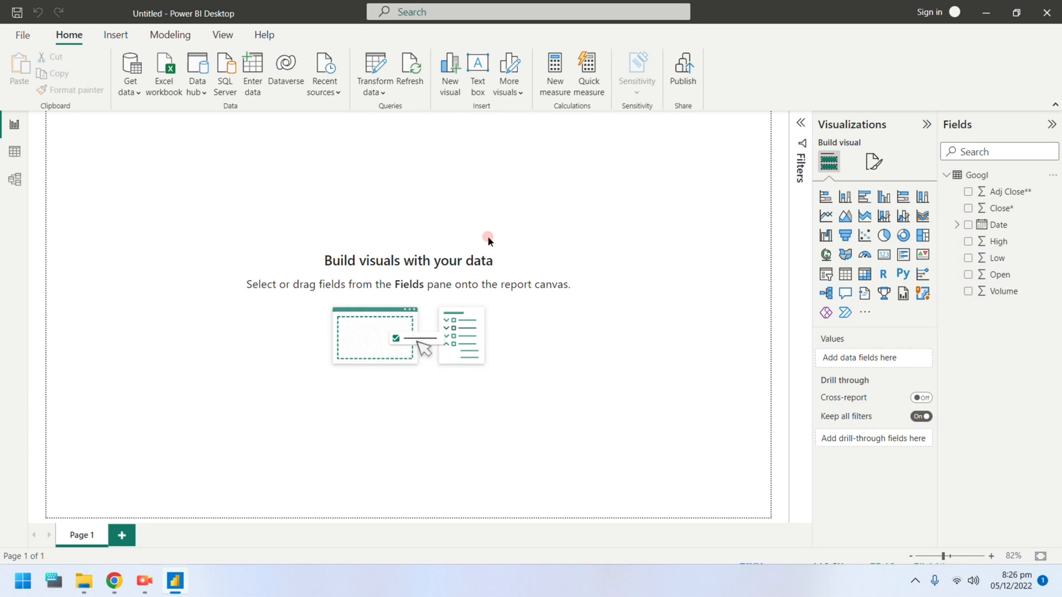
pyautogui.moveTo(276, 129)
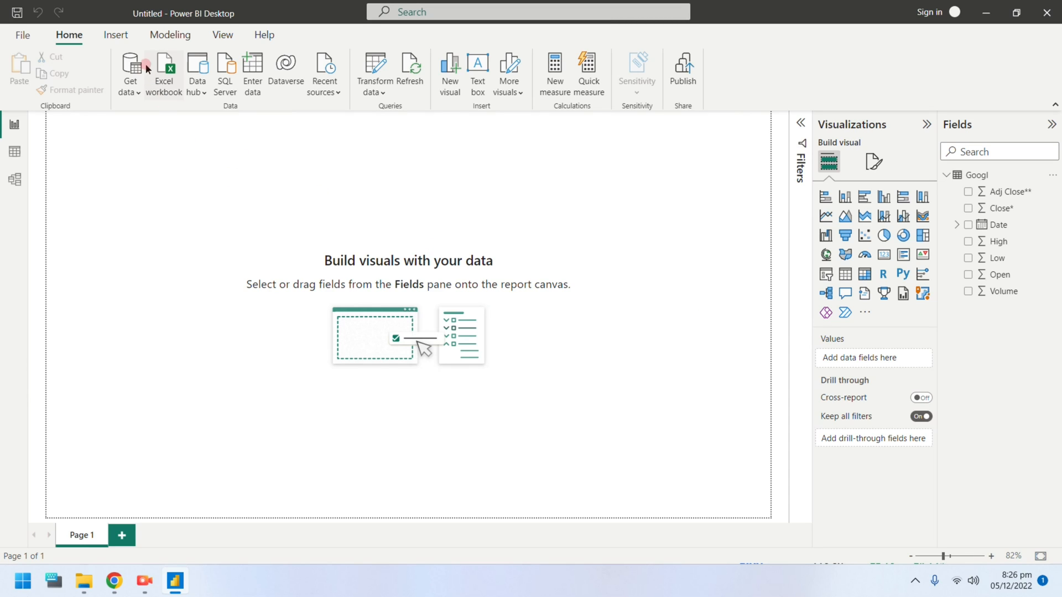
# Insert a text box titled 'Historical Stock Position [Google]'
pyautogui.click(116, 35)
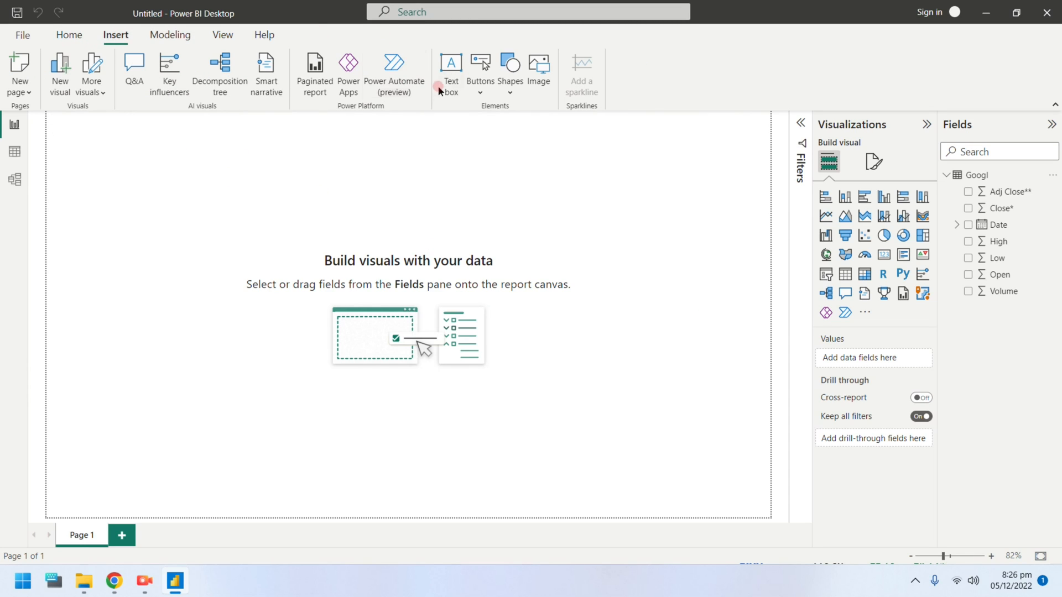
pyautogui.click(451, 67)
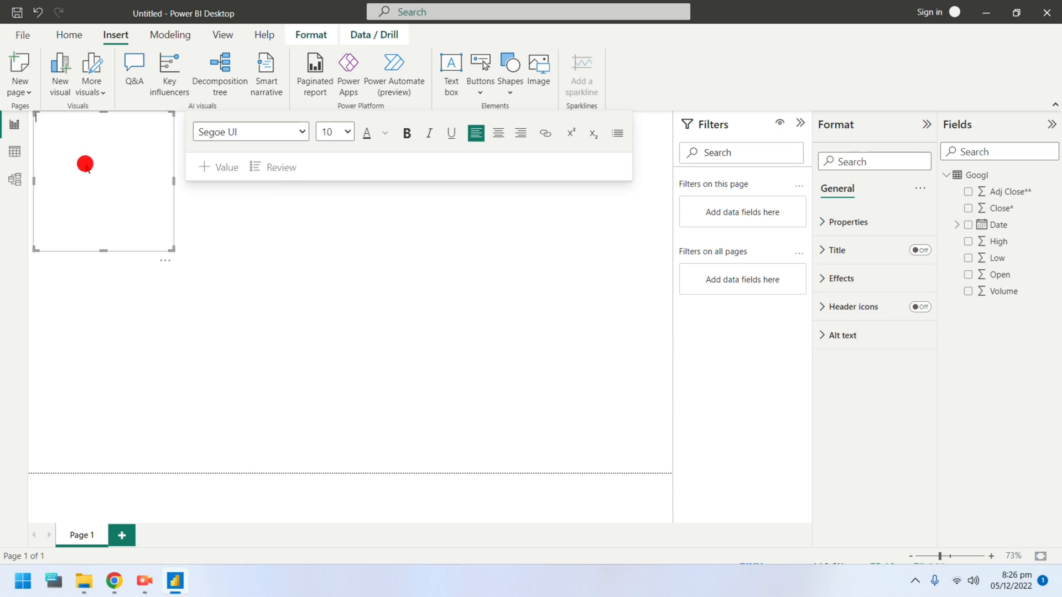
pyautogui.write('Stock')
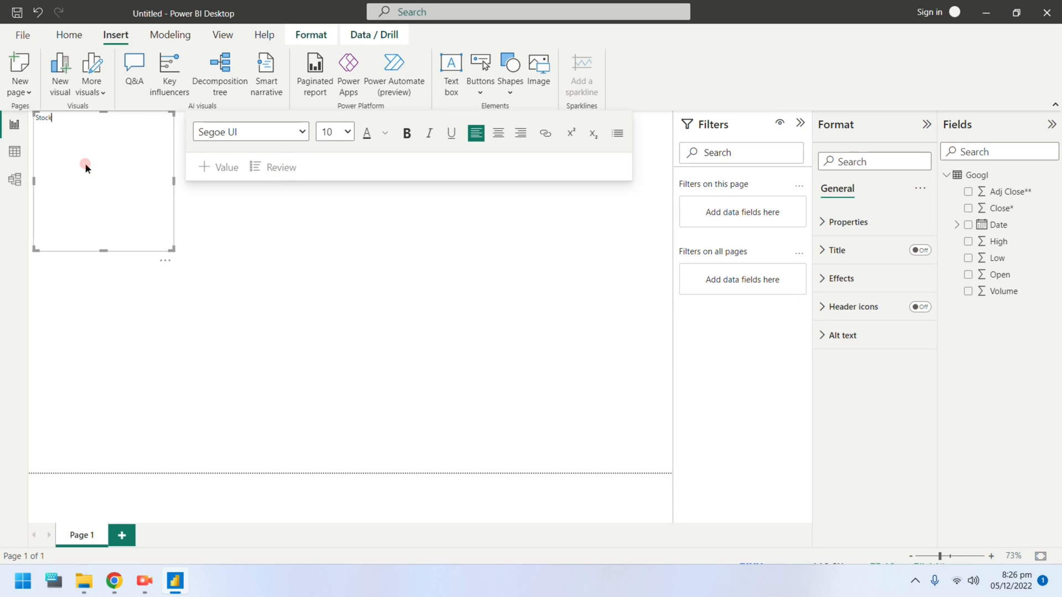
pyautogui.write('Position [Google')
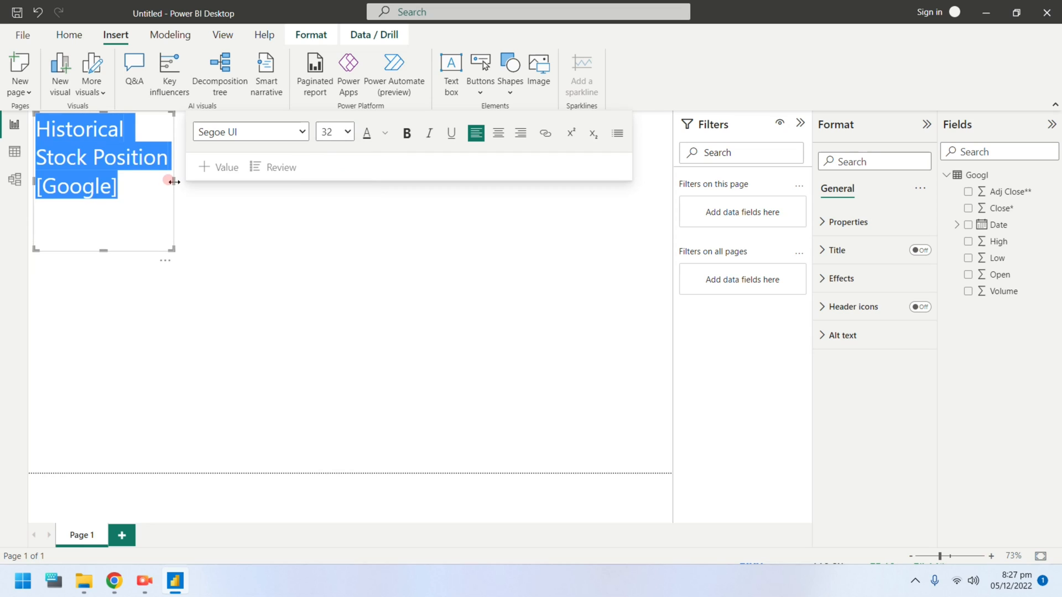
# Widen the title box across the page and add a slicer below it
pyautogui.moveTo(173, 180); pyautogui.dragTo(671, 169)
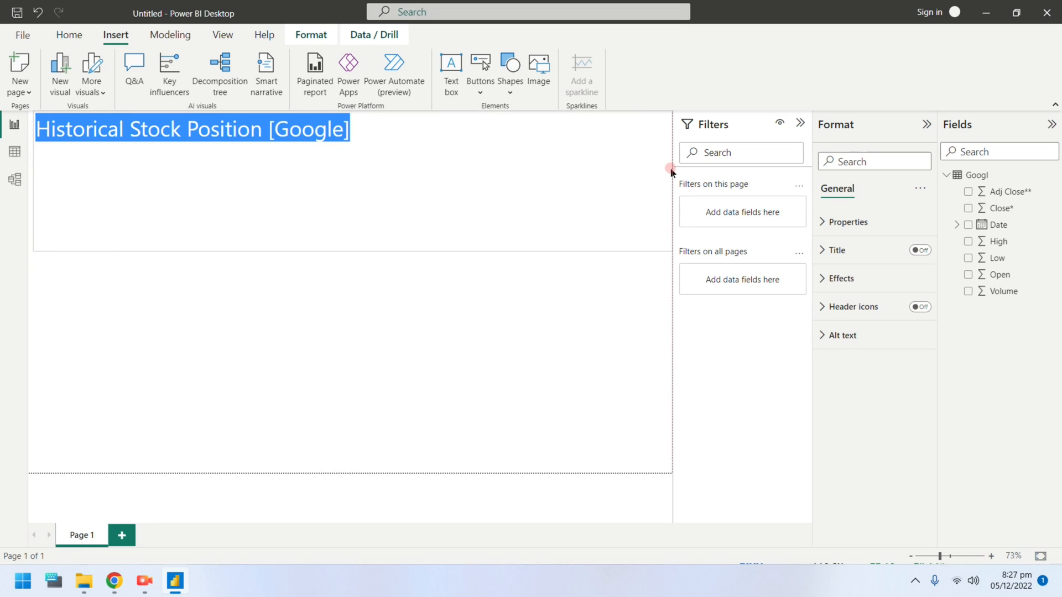
pyautogui.click(192, 129)
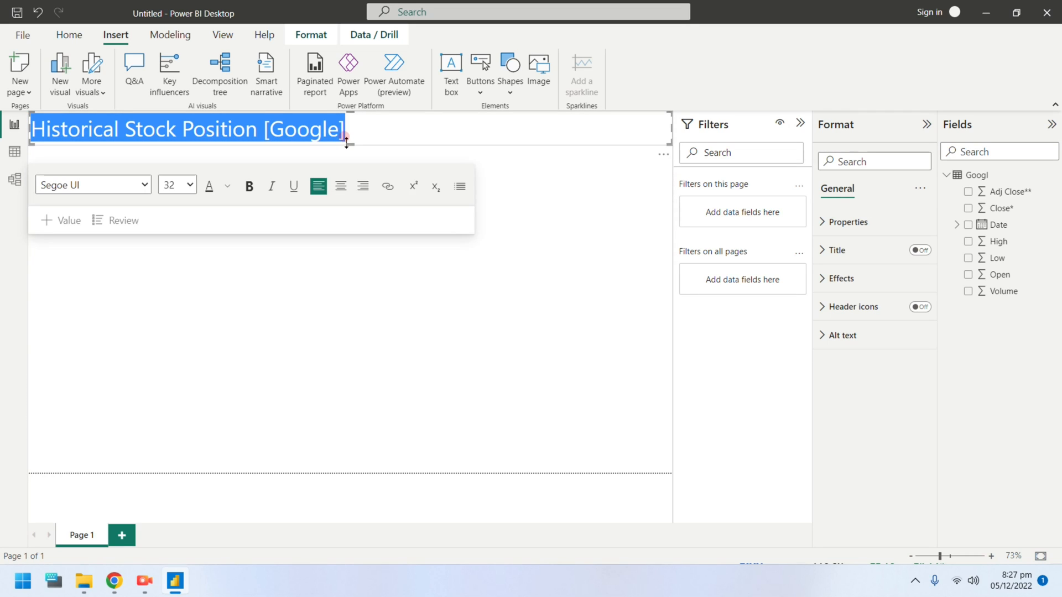
pyautogui.click(250, 186)
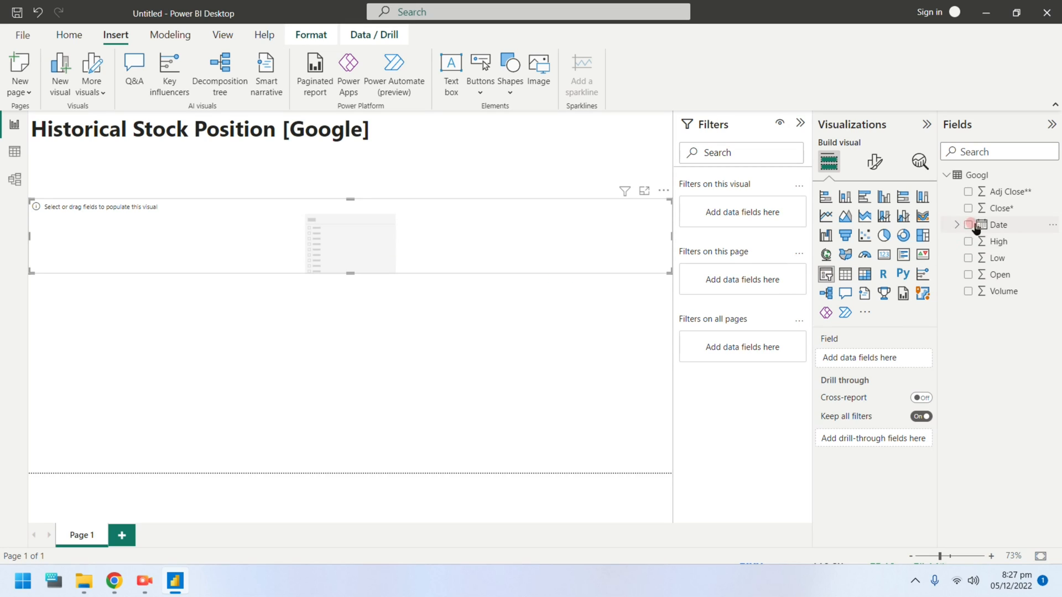
# Put the Date field into the slicer as a 7/18/2022–12/5/2022 range
pyautogui.click(968, 224)
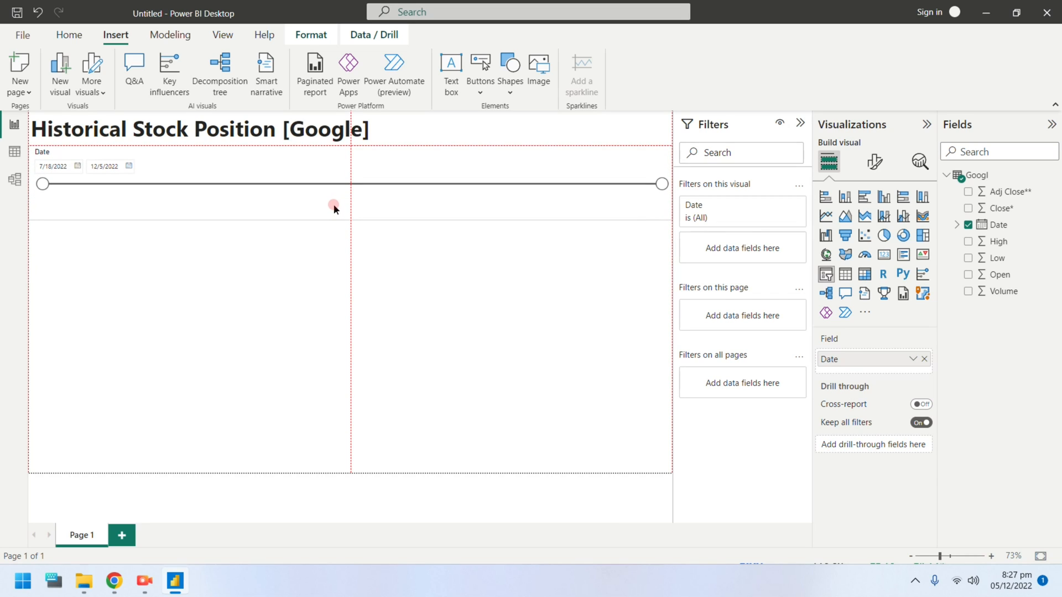
pyautogui.click(333, 206)
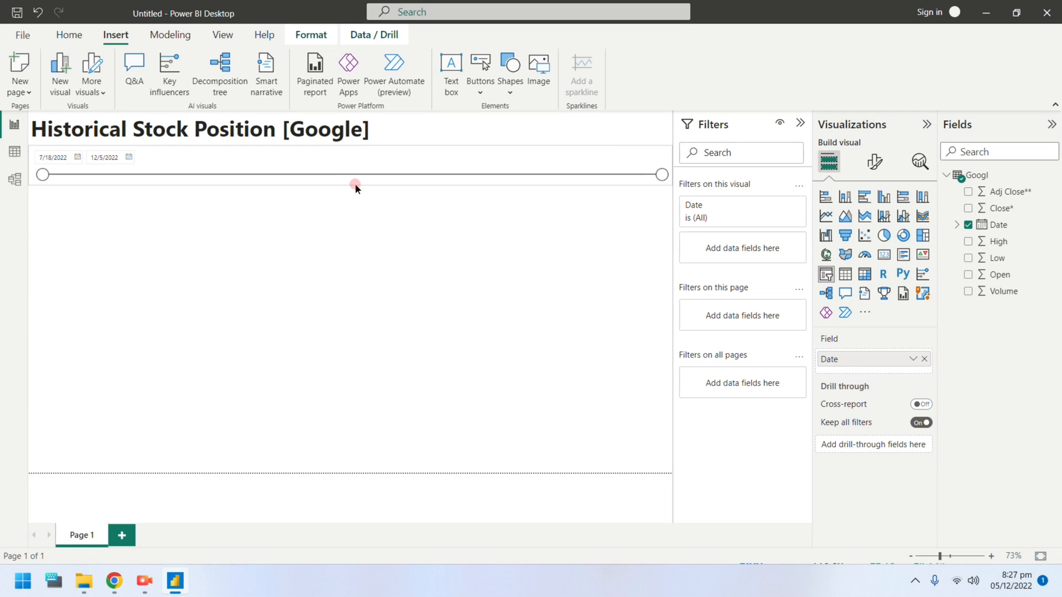
pyautogui.click(355, 184)
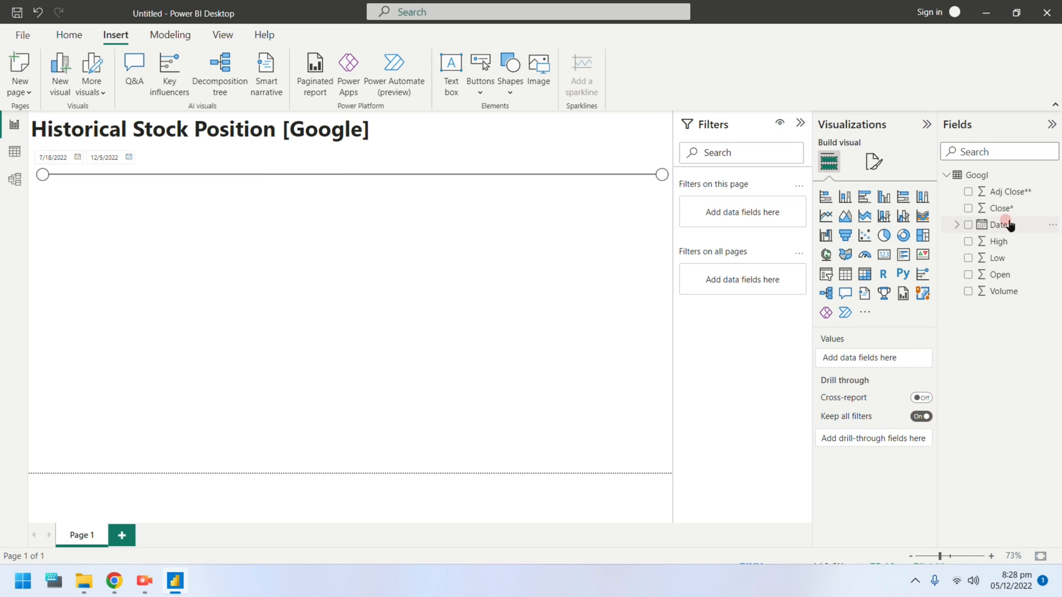
# Chart Close* renamed 'Closing' by Date as a line chart
pyautogui.click(1000, 208)
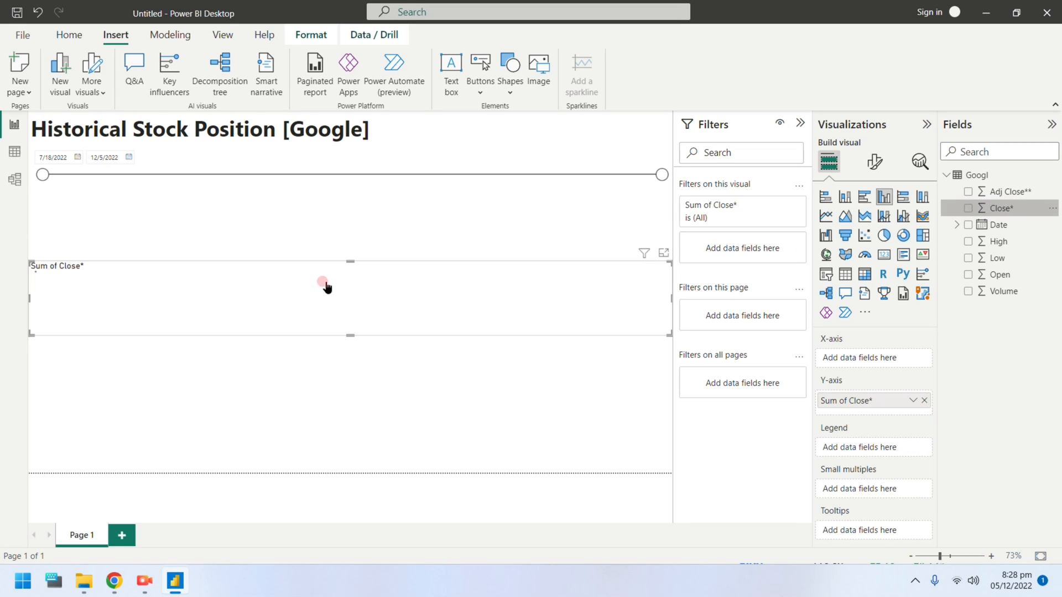
pyautogui.click(969, 208)
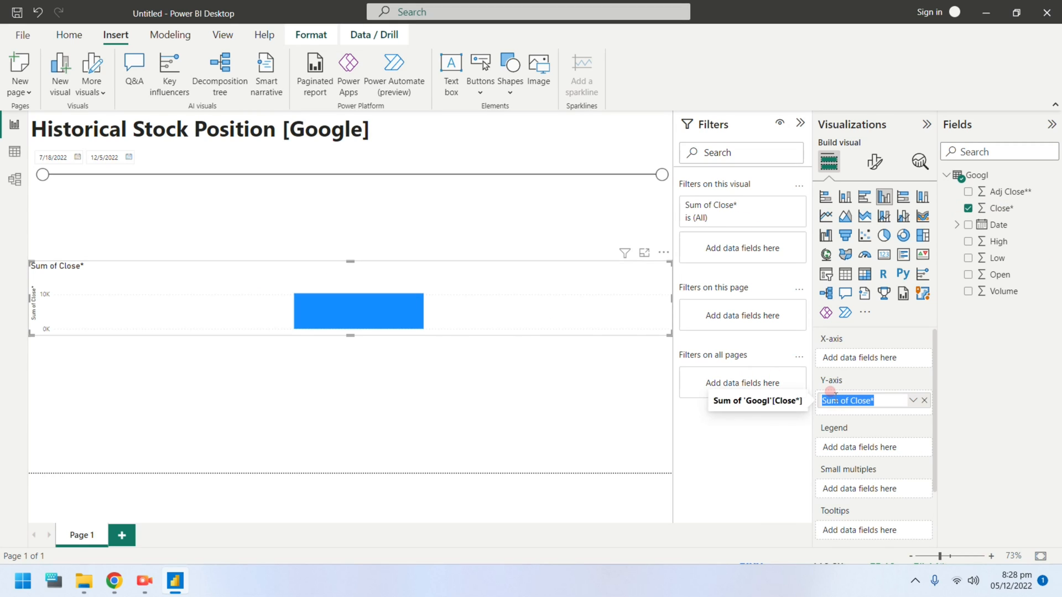
pyautogui.write('Closing')
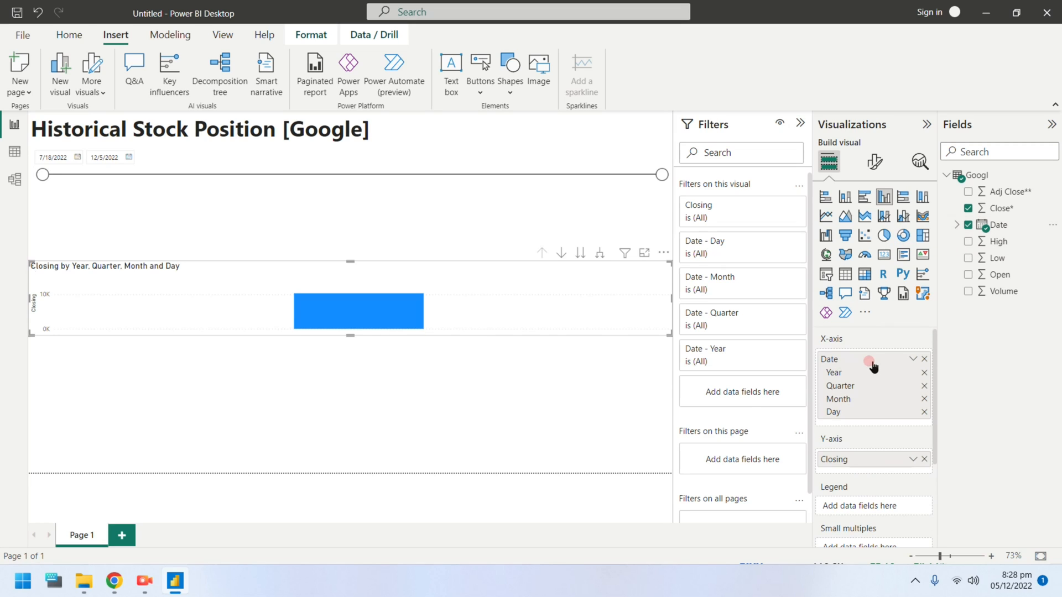
pyautogui.click(825, 217)
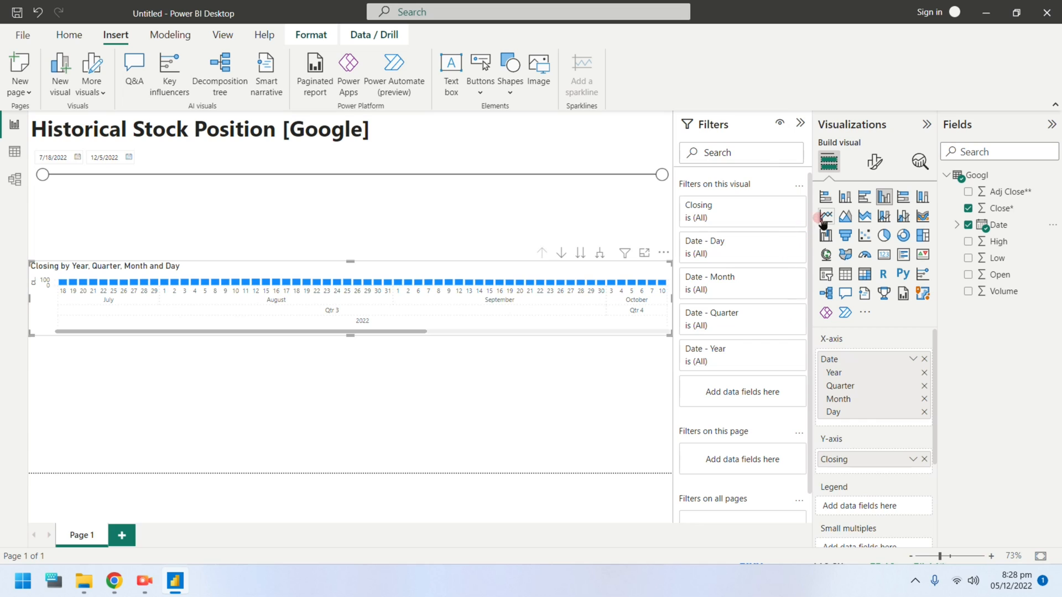
pyautogui.click(825, 215)
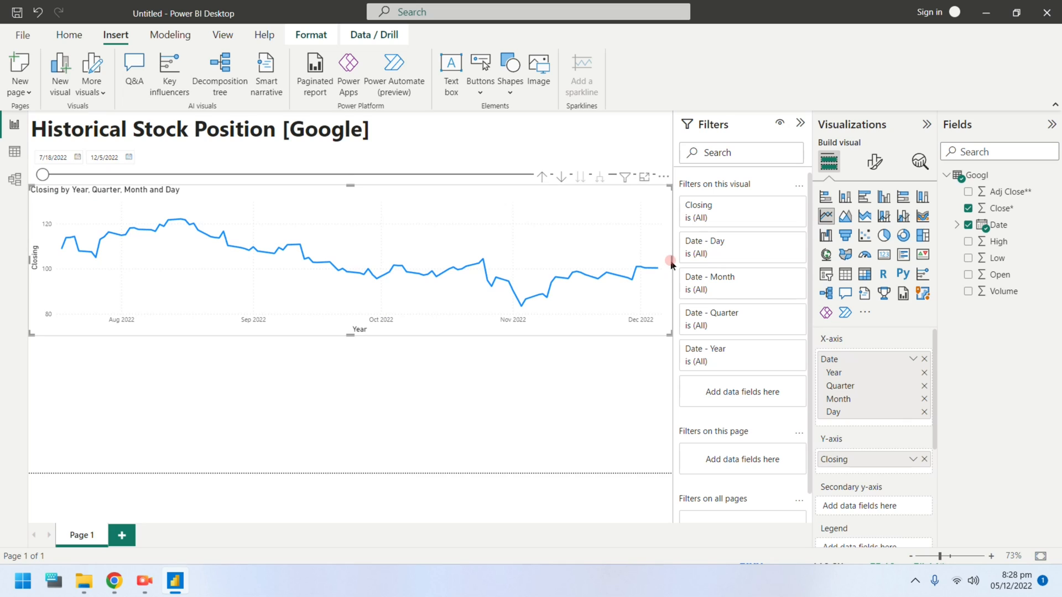
pyautogui.moveTo(845, 216)
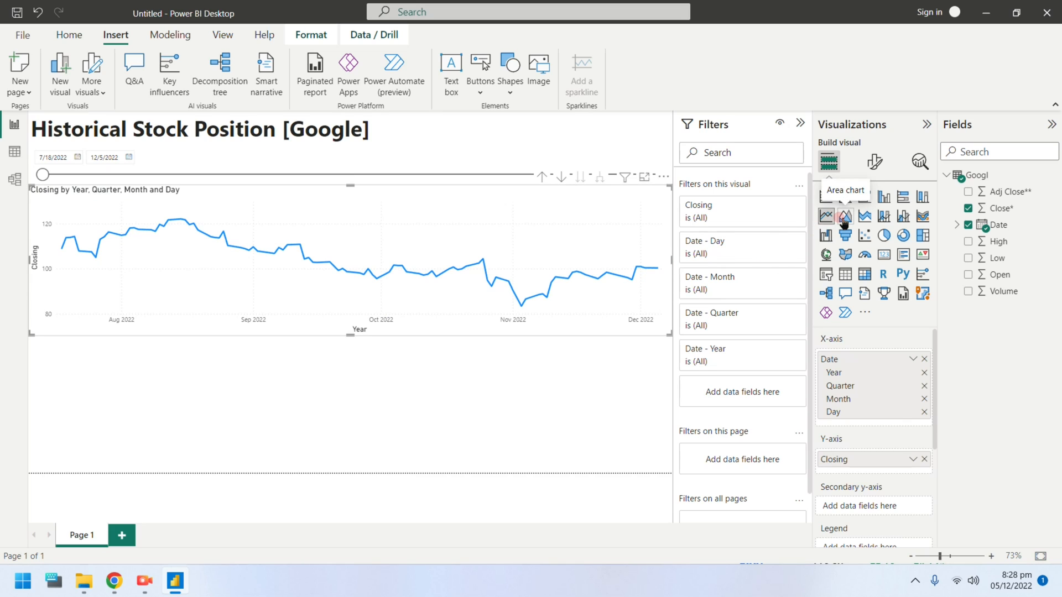
# Switch the Closing chart to an area chart and resize it to a shorter block
pyautogui.click(845, 215)
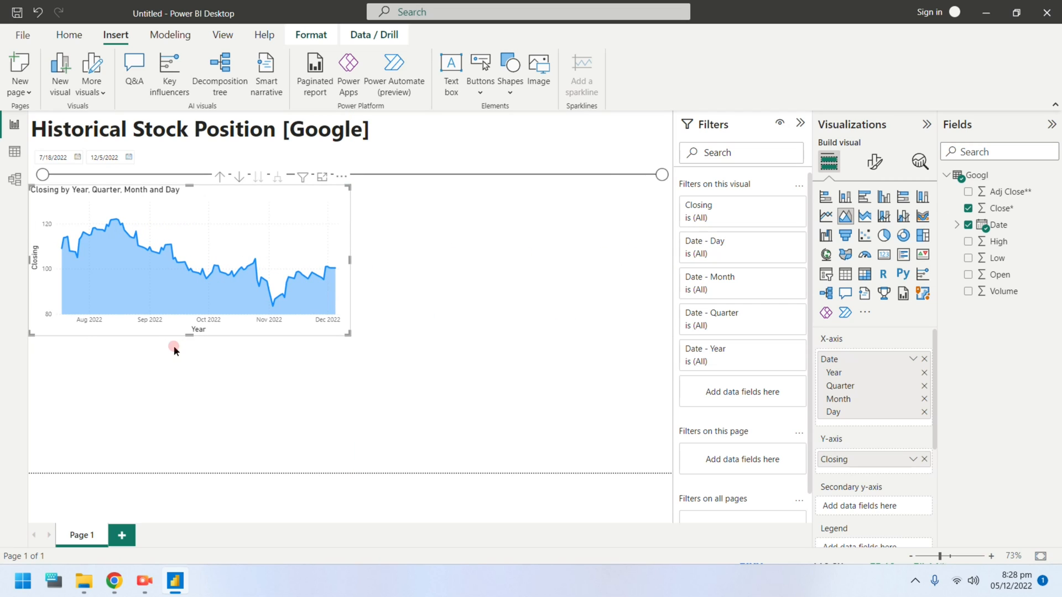
pyautogui.moveTo(199, 339); pyautogui.dragTo(199, 474)
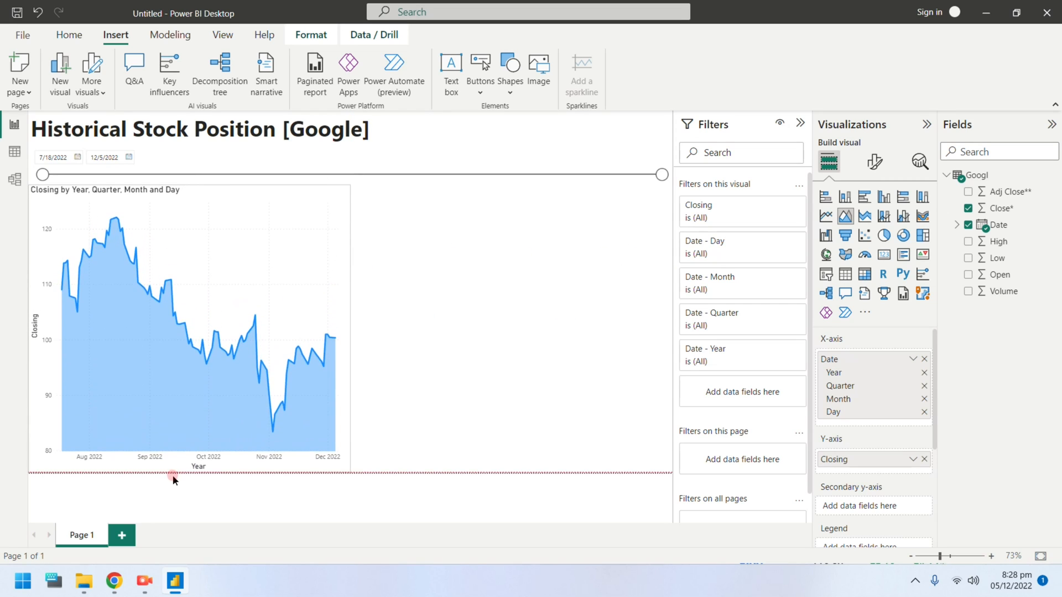
pyautogui.moveTo(172, 479); pyautogui.dragTo(187, 296)
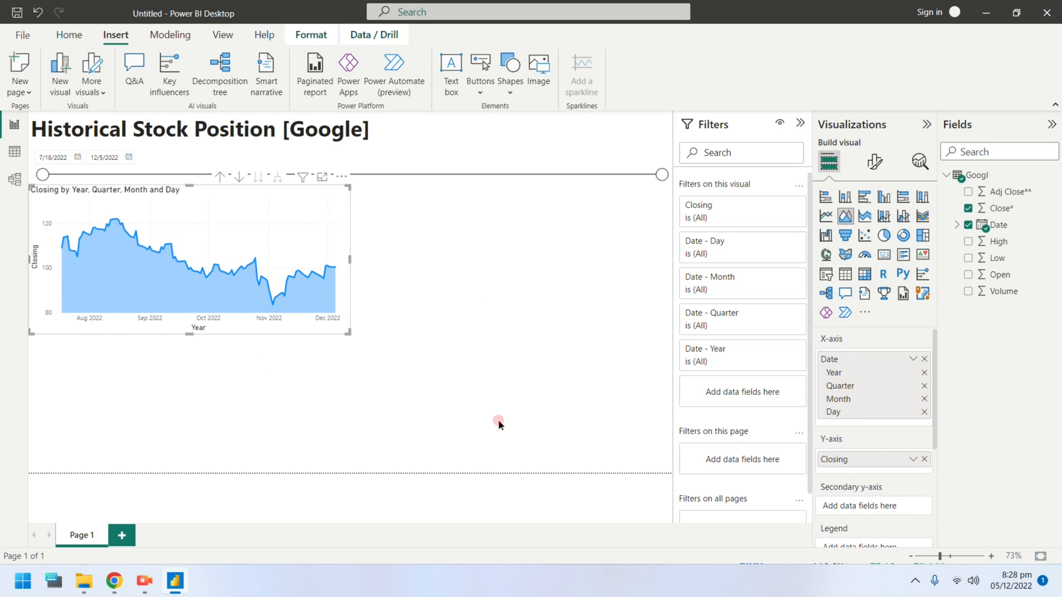
pyautogui.moveTo(496, 423)
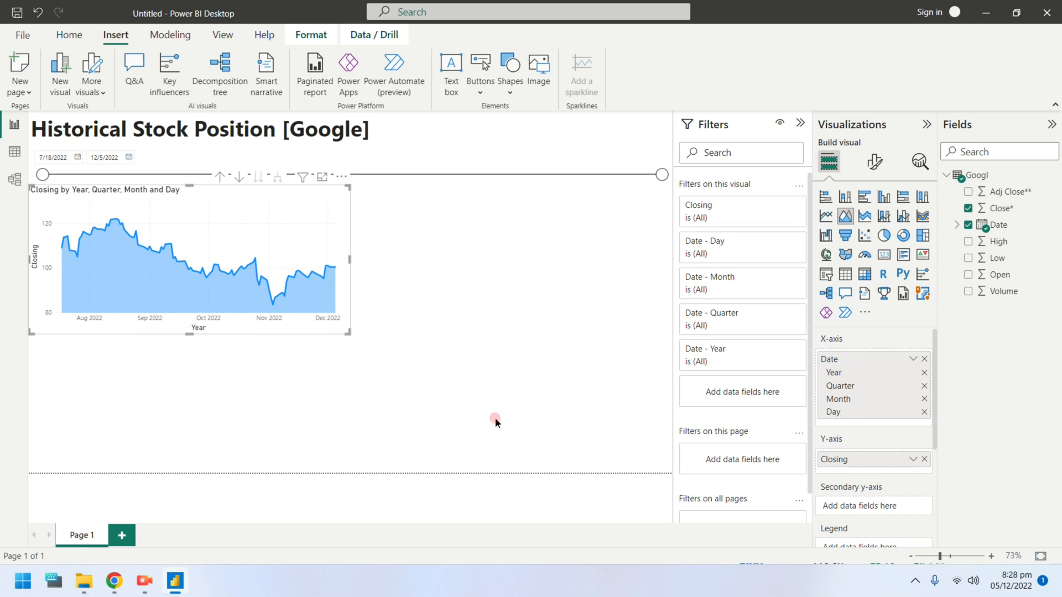
pyautogui.moveTo(489, 415)
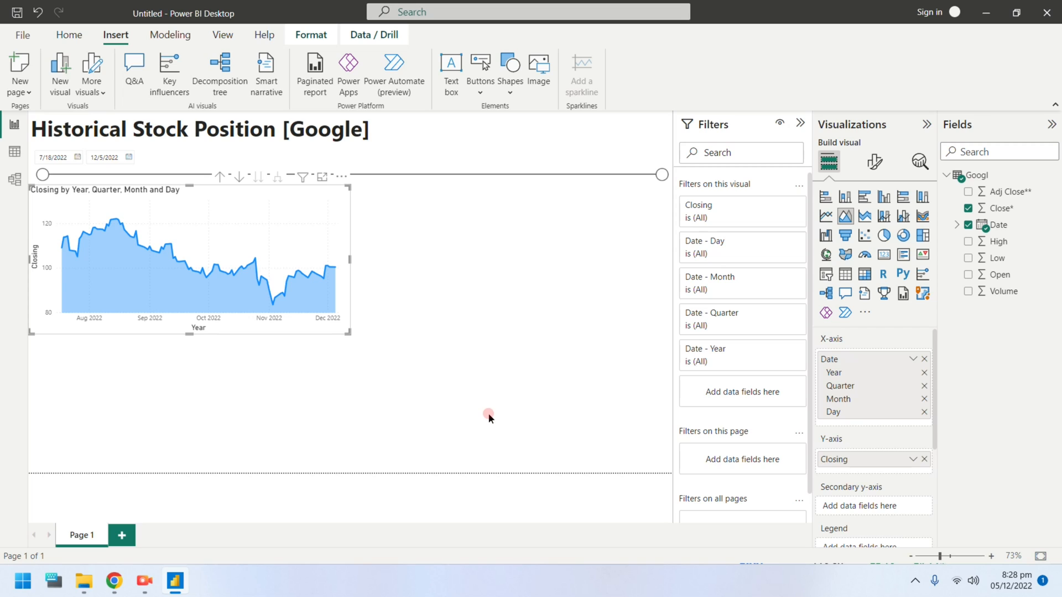
pyautogui.moveTo(550, 373)
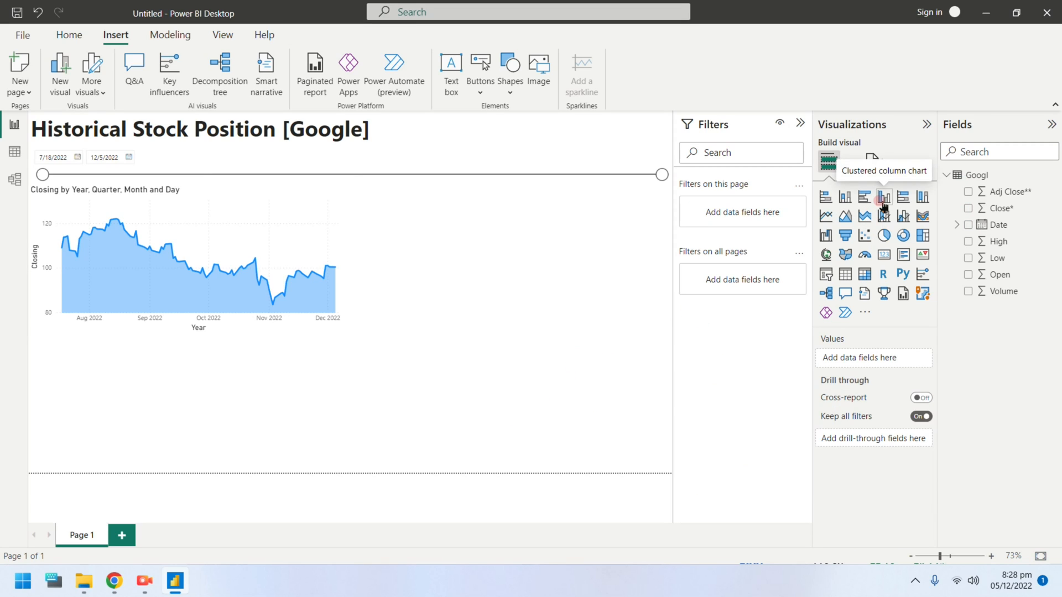
pyautogui.moveTo(845, 197)
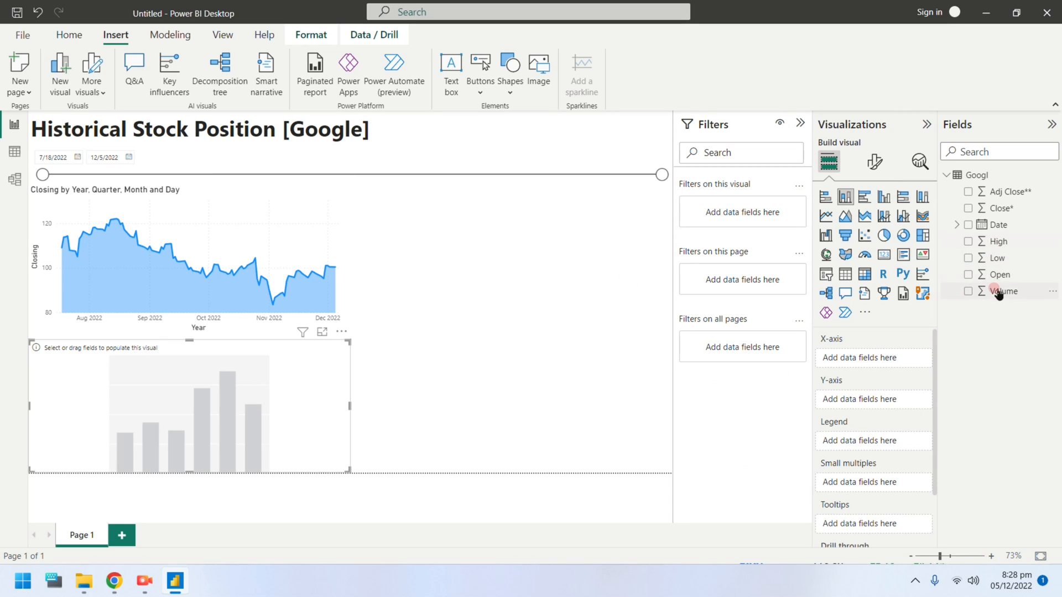
# Build a line and clustered column chart of Sum of Volume columns with a Close* line
pyautogui.click(969, 291)
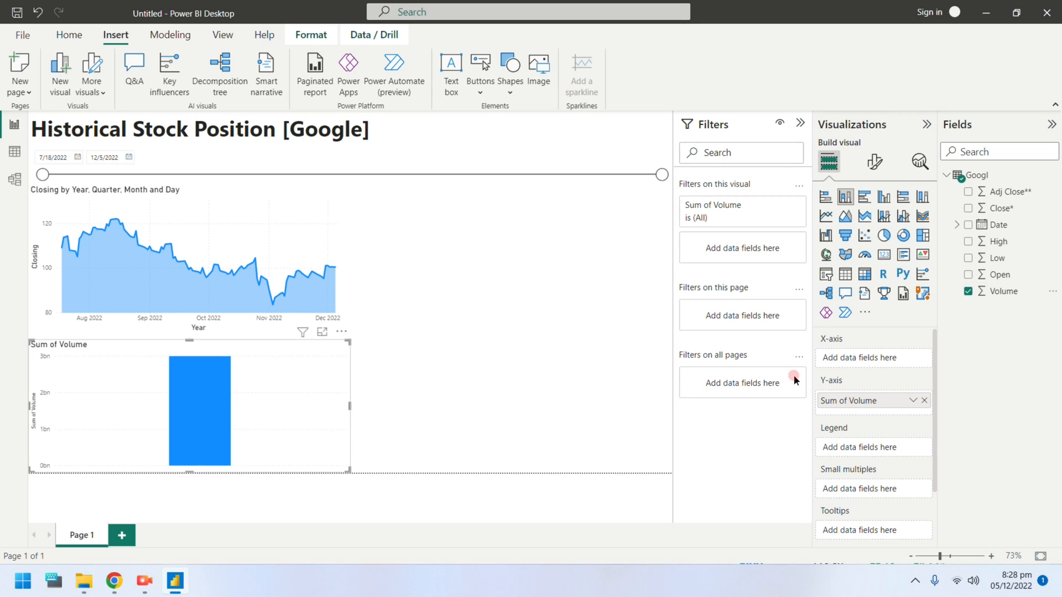
pyautogui.moveTo(999, 224)
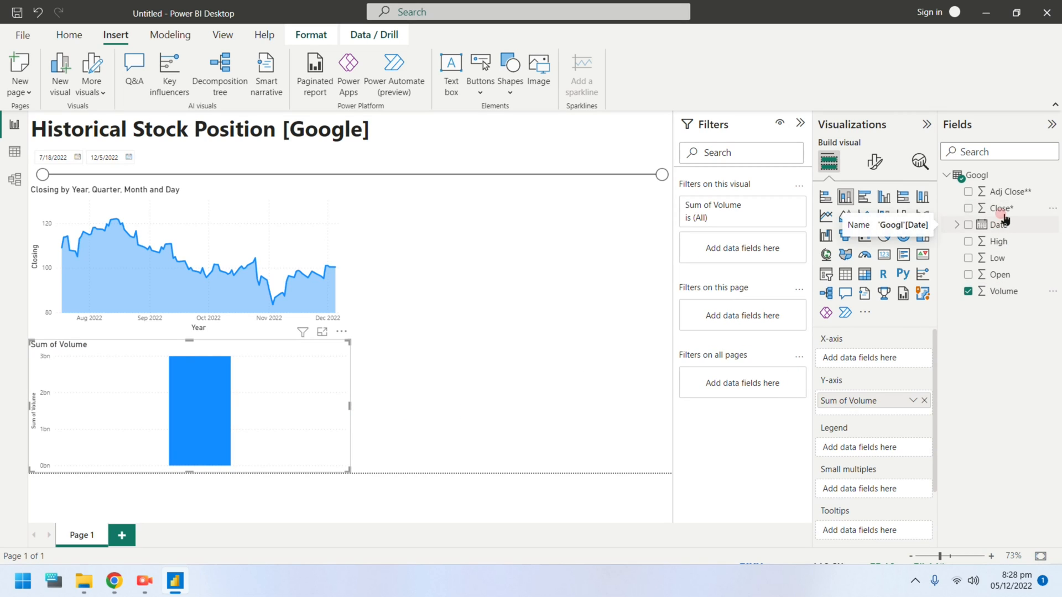
pyautogui.moveTo(1001, 209)
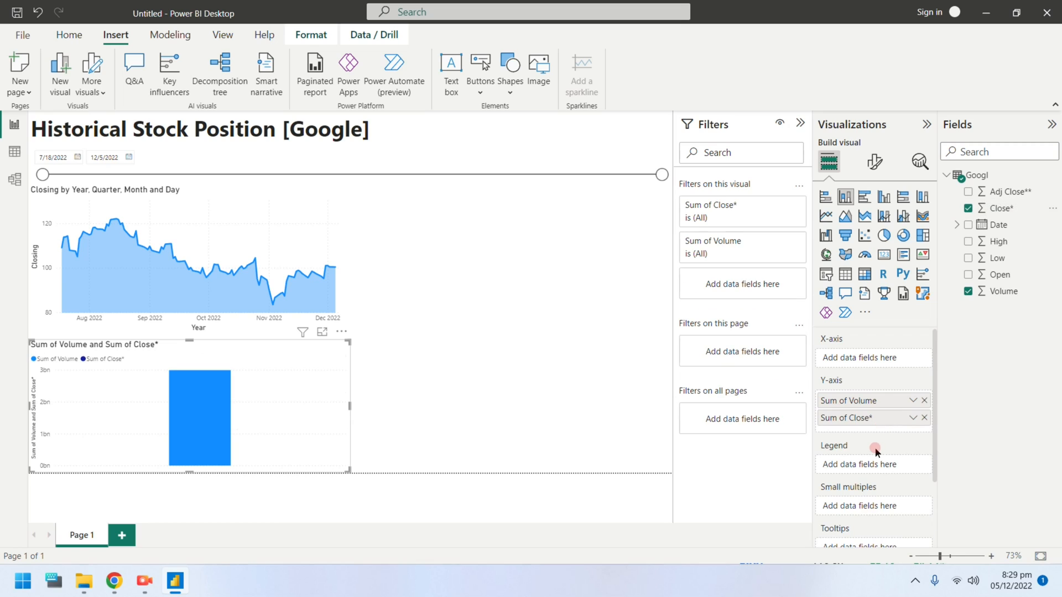
pyautogui.moveTo(881, 423)
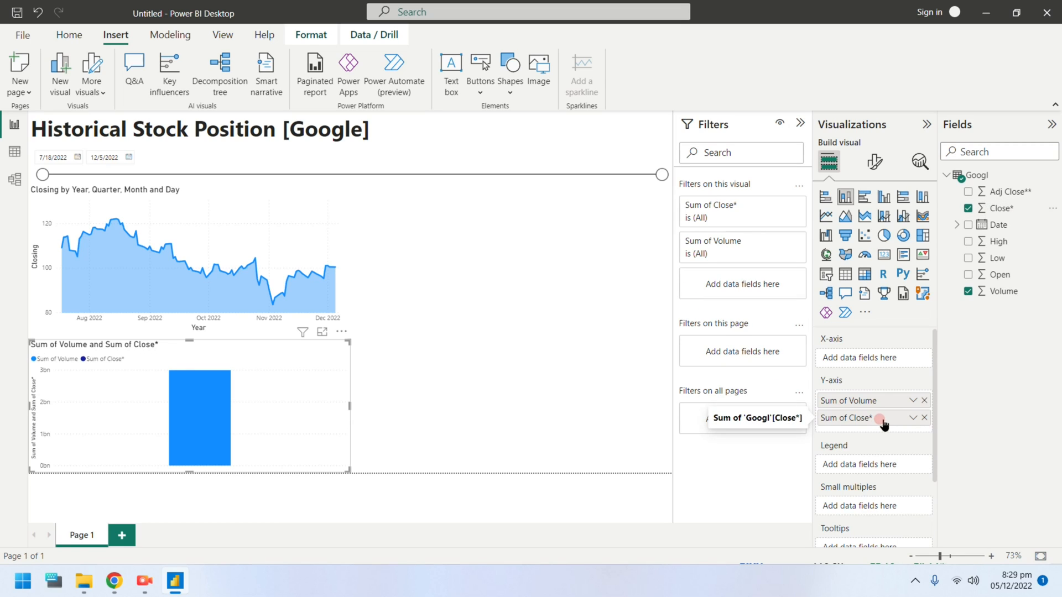
pyautogui.click(884, 215)
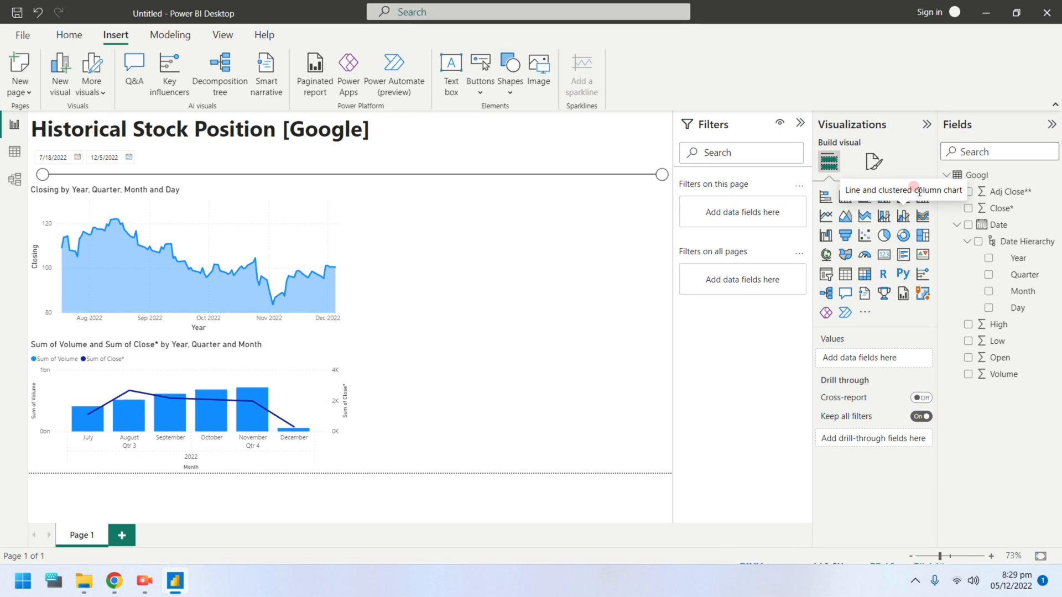
pyautogui.moveTo(861, 266)
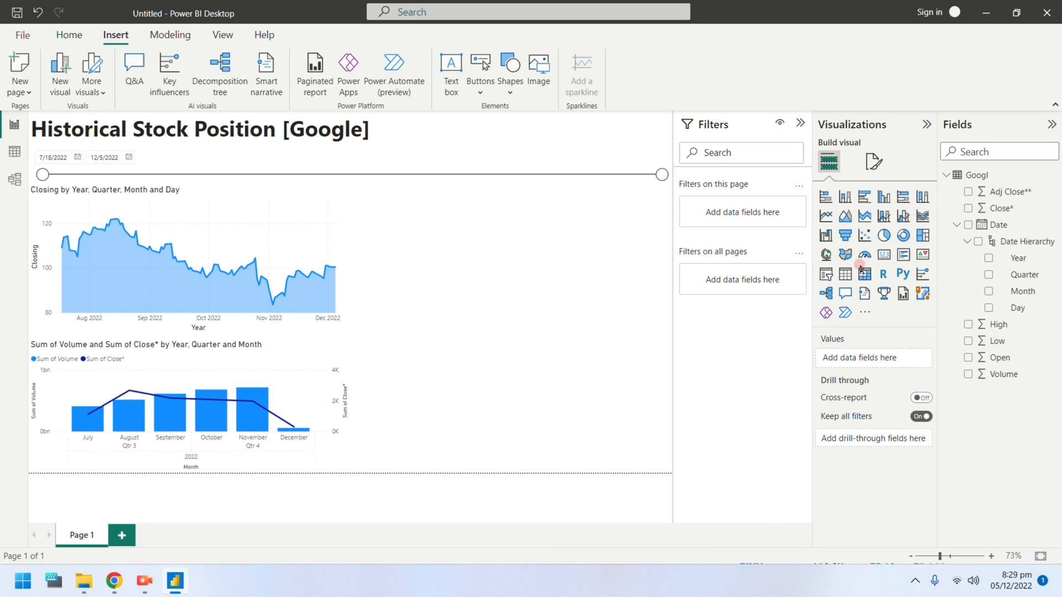
pyautogui.moveTo(838, 138)
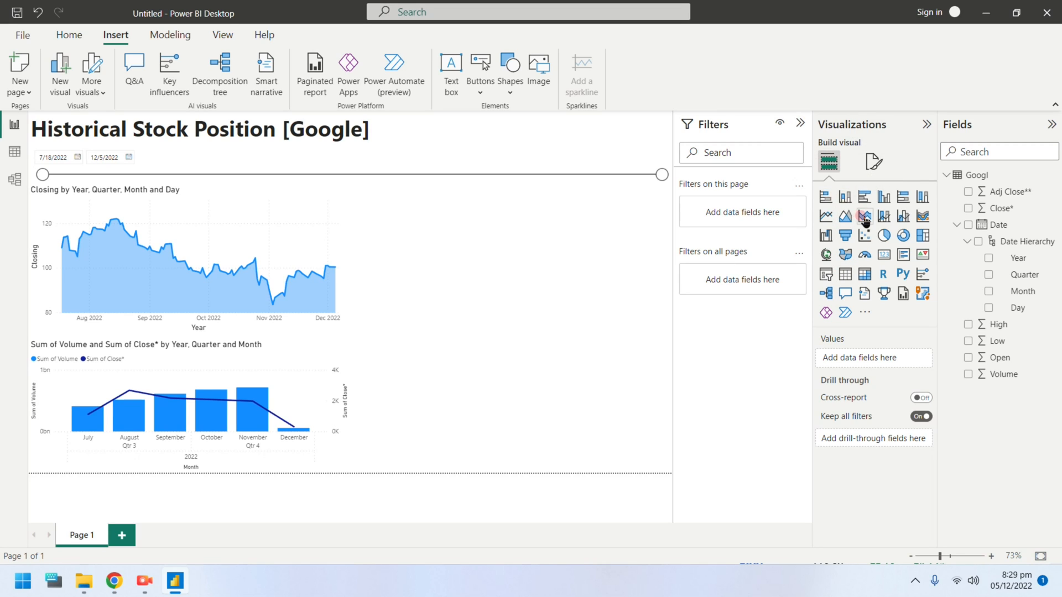
# Add a stacked area chart of Open, Low and High by Date, renaming series to High and Low
pyautogui.click(864, 217)
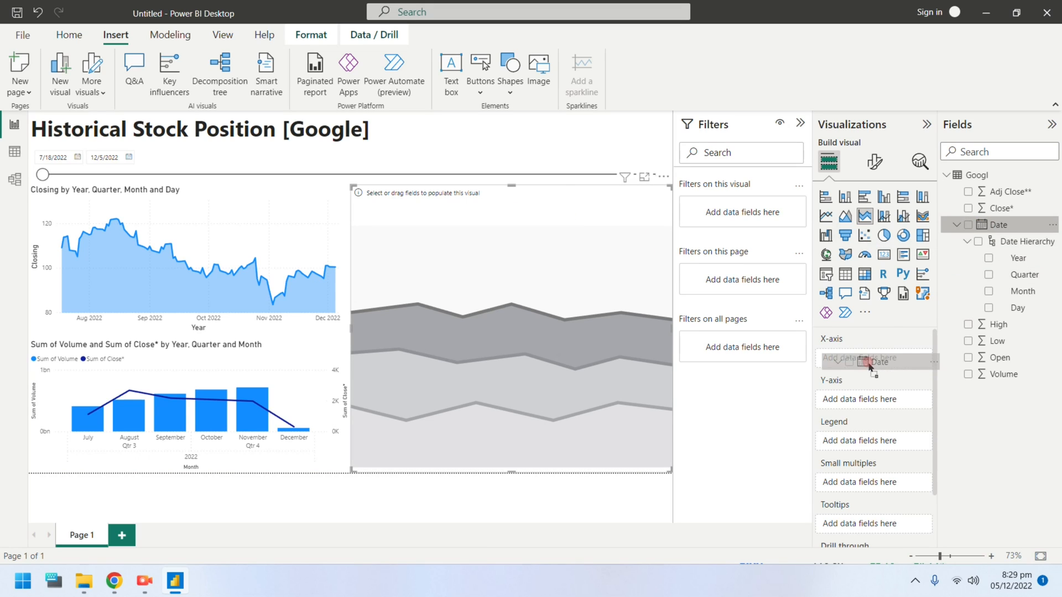
pyautogui.click(988, 224)
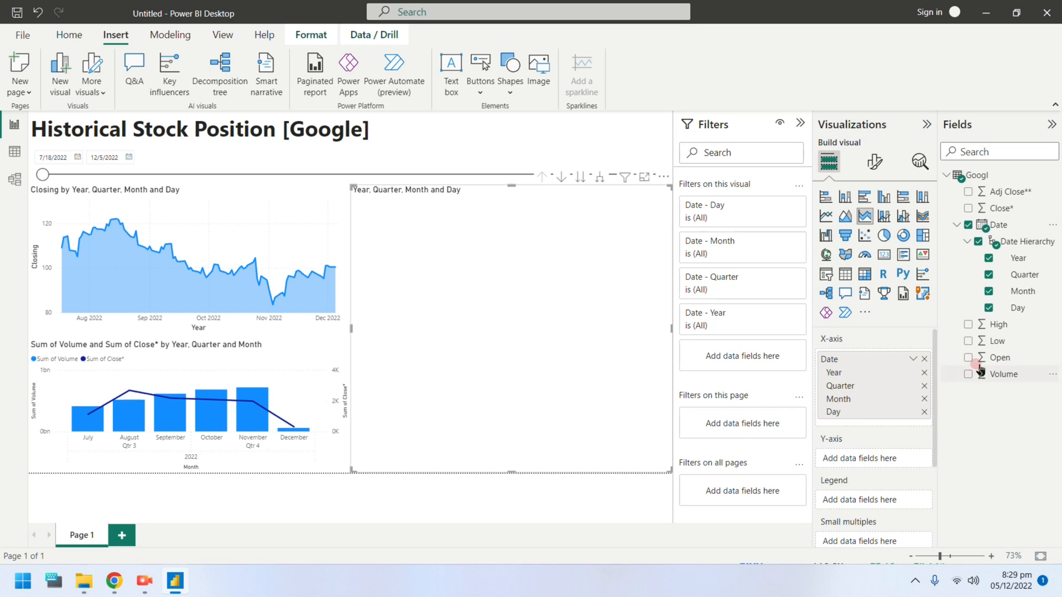
pyautogui.moveTo(999, 357); pyautogui.dragTo(870, 461)
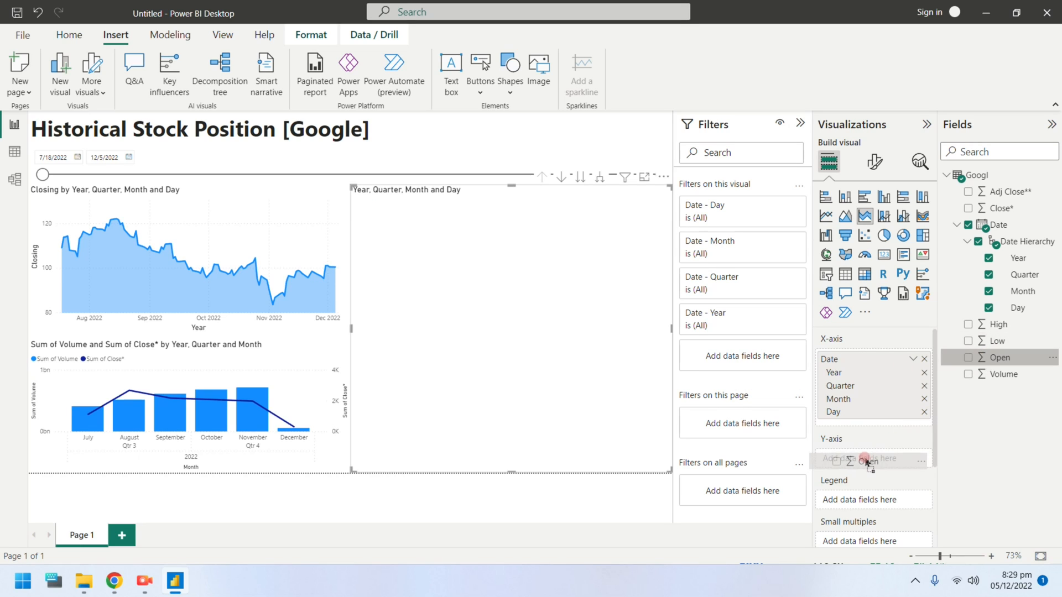
pyautogui.click(968, 357)
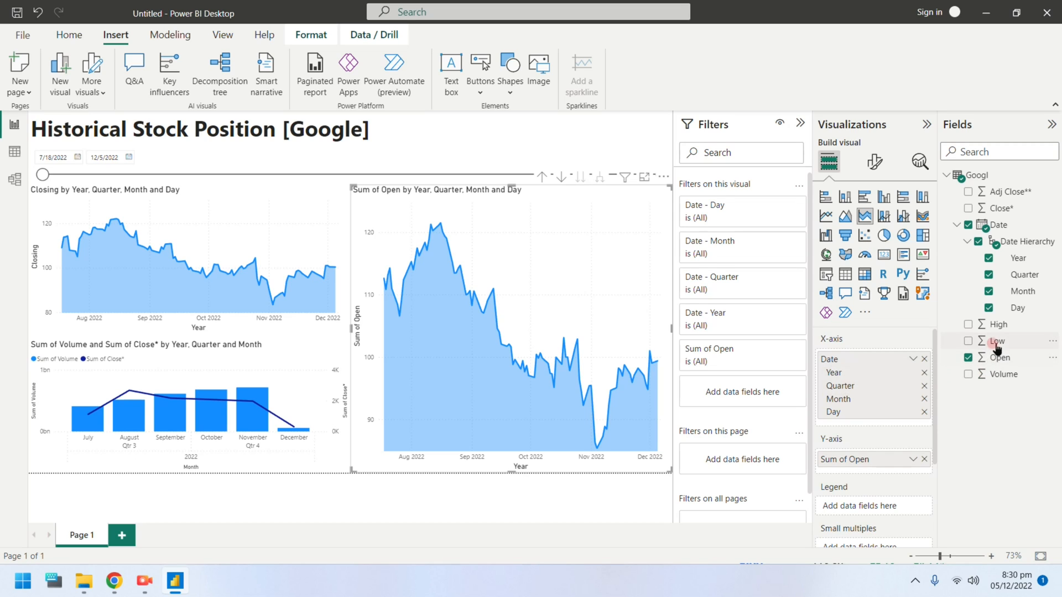
pyautogui.click(968, 341)
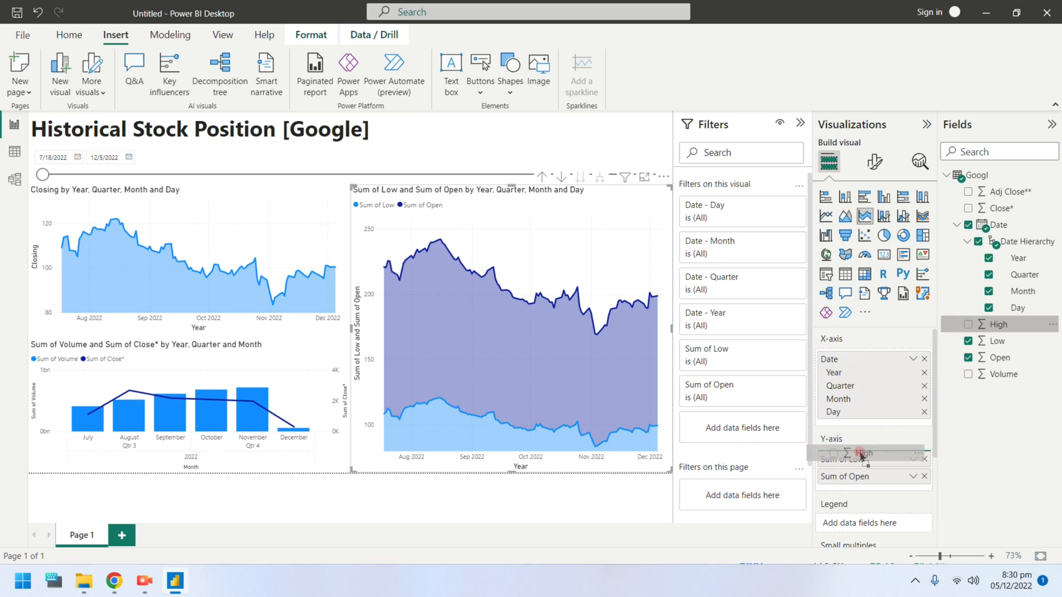
pyautogui.click(969, 325)
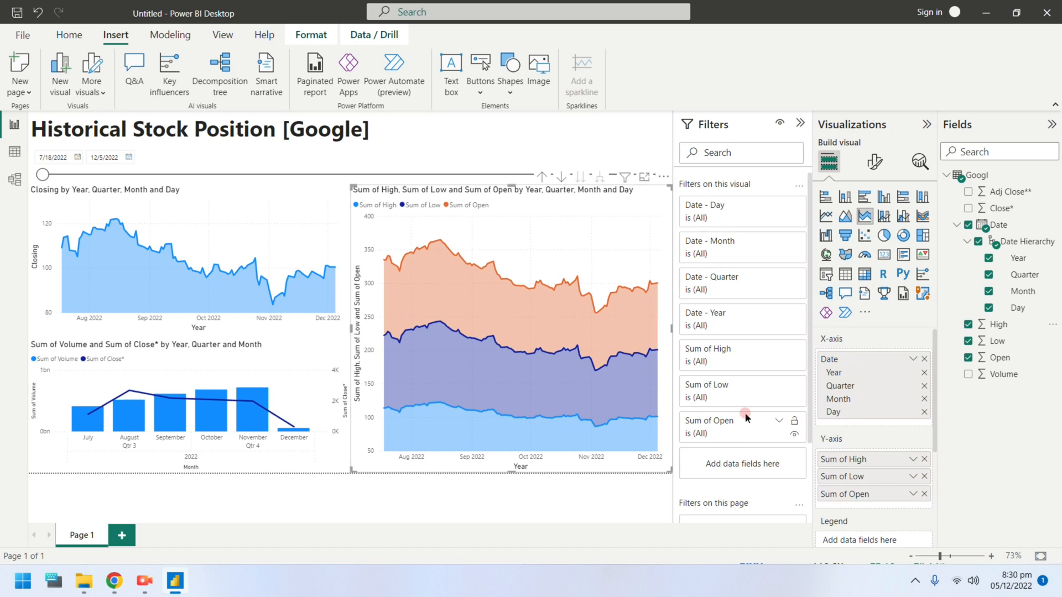
pyautogui.click(843, 459)
pyautogui.write('High')
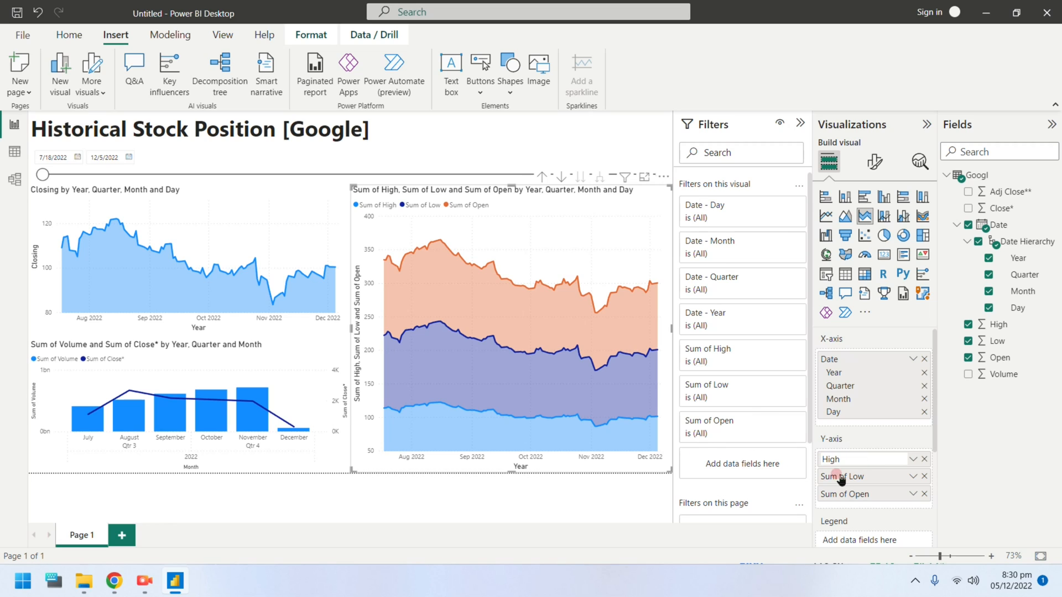
pyautogui.click(842, 477)
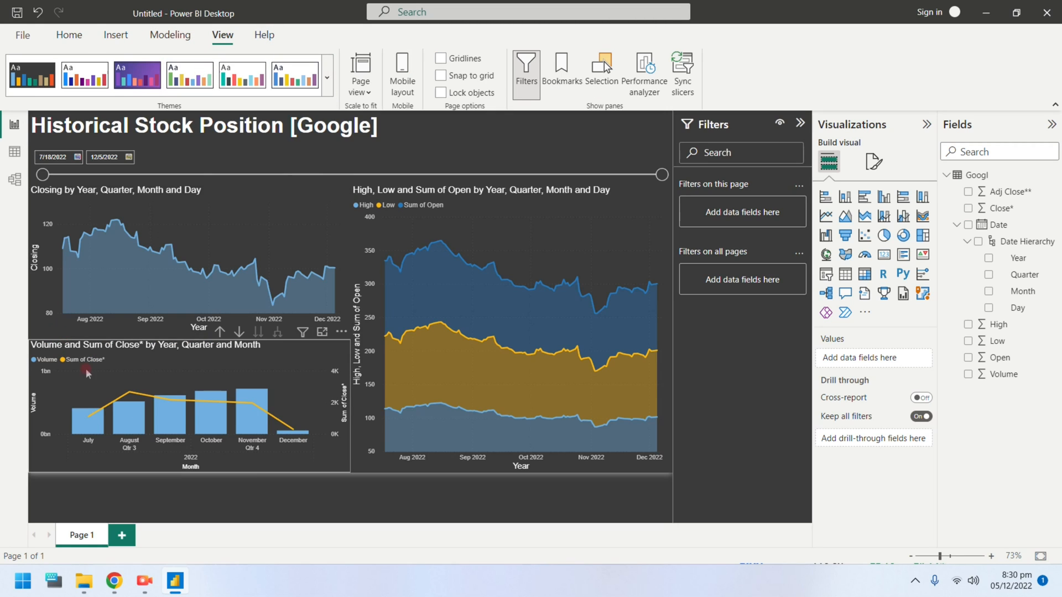
# Select the volume and close combo chart
pyautogui.click(115, 35)
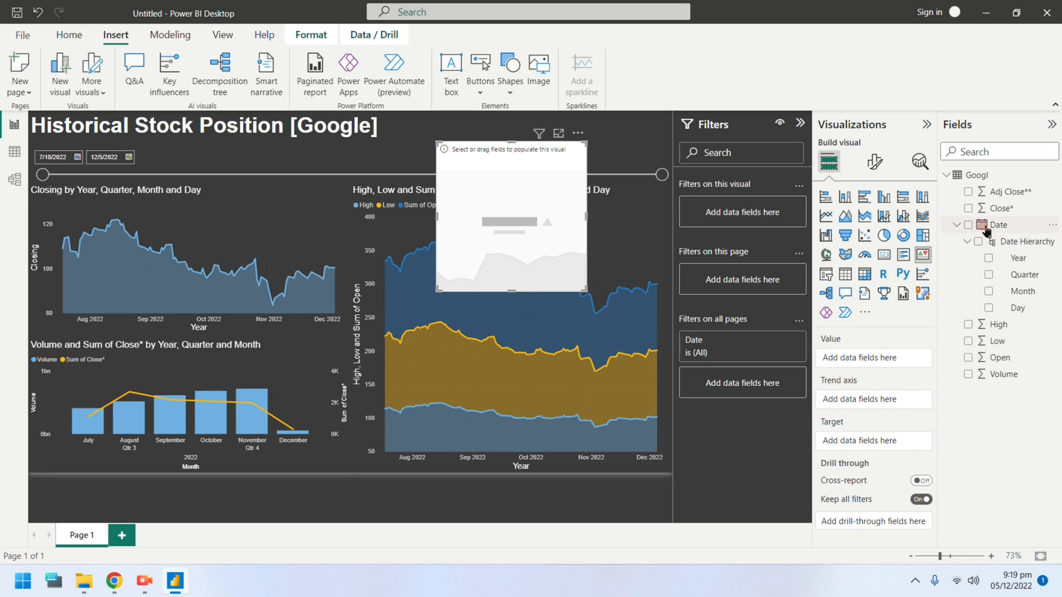
# Set the KPI's trend axis to Date and value to Close*, and turn its title off
pyautogui.click(969, 224)
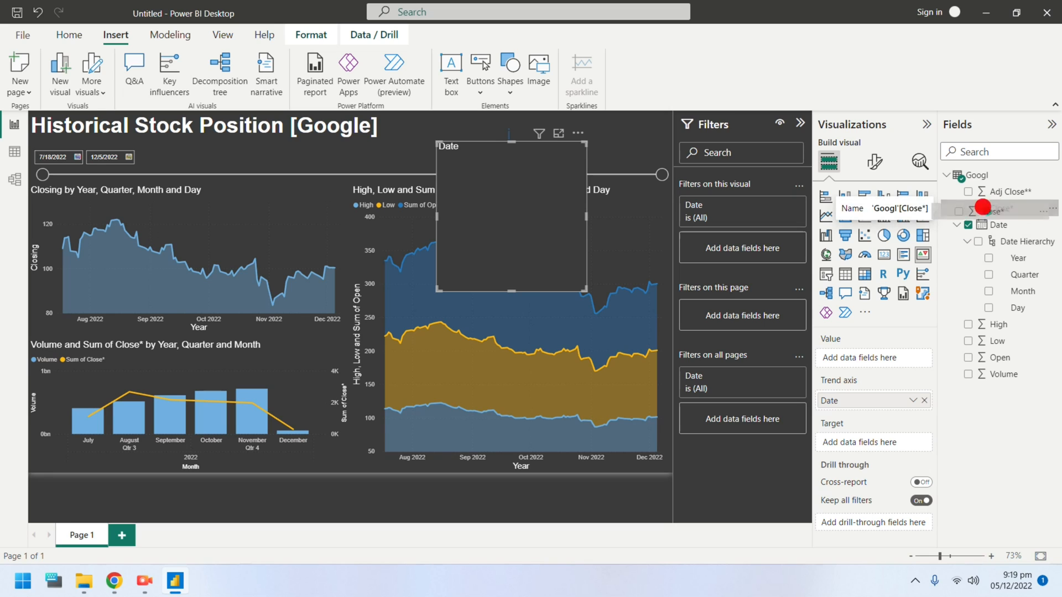
pyautogui.click(968, 209)
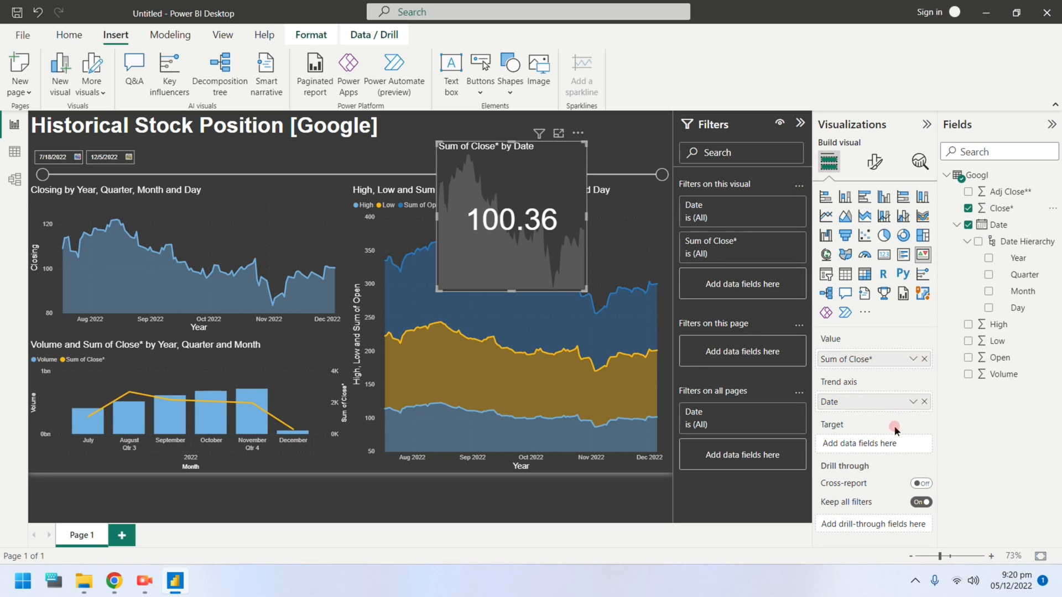
pyautogui.click(874, 163)
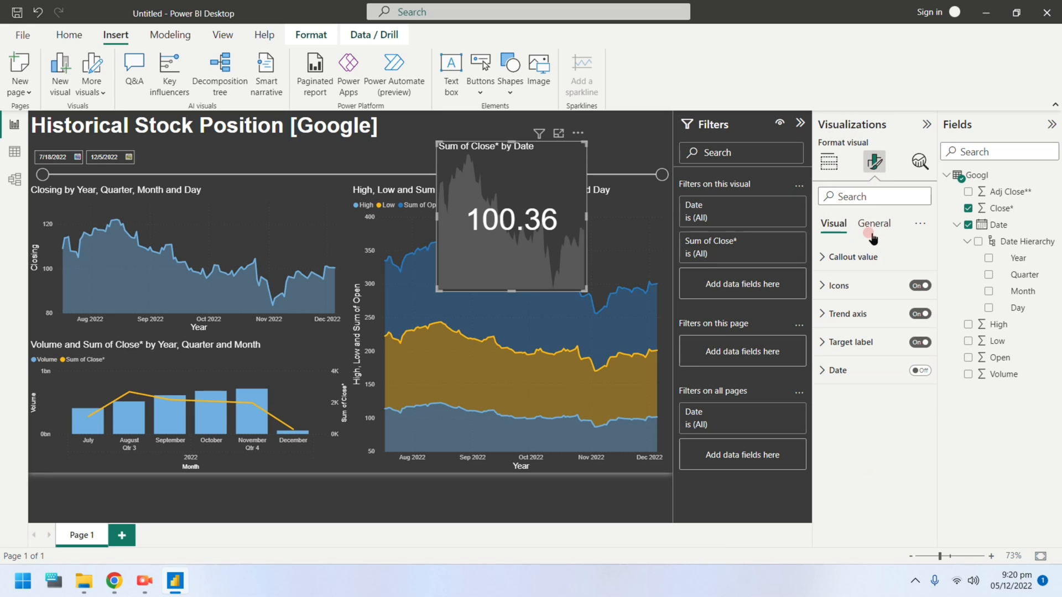
pyautogui.click(875, 224)
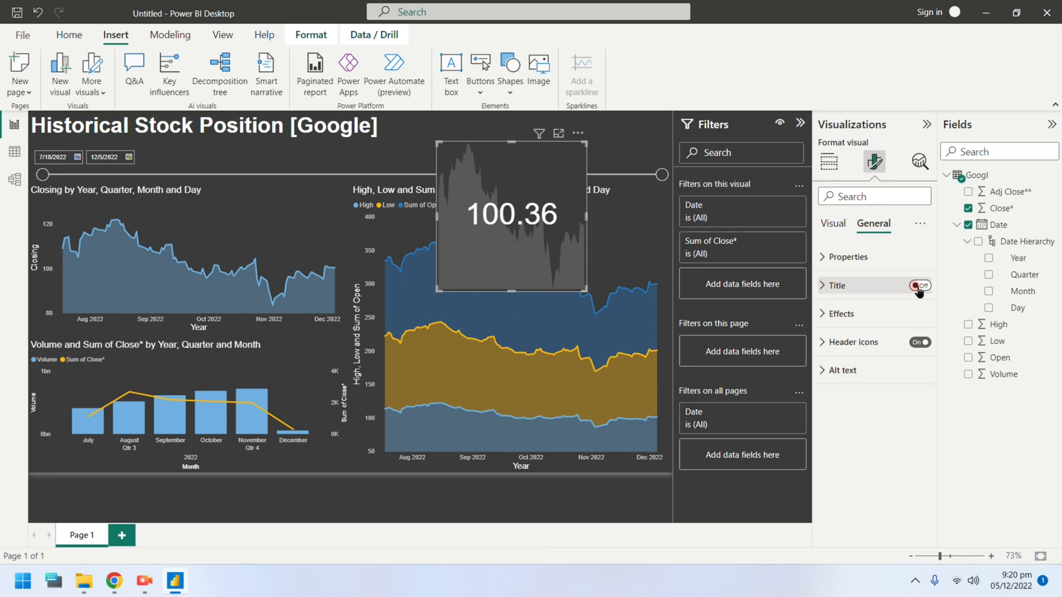
pyautogui.click(920, 285)
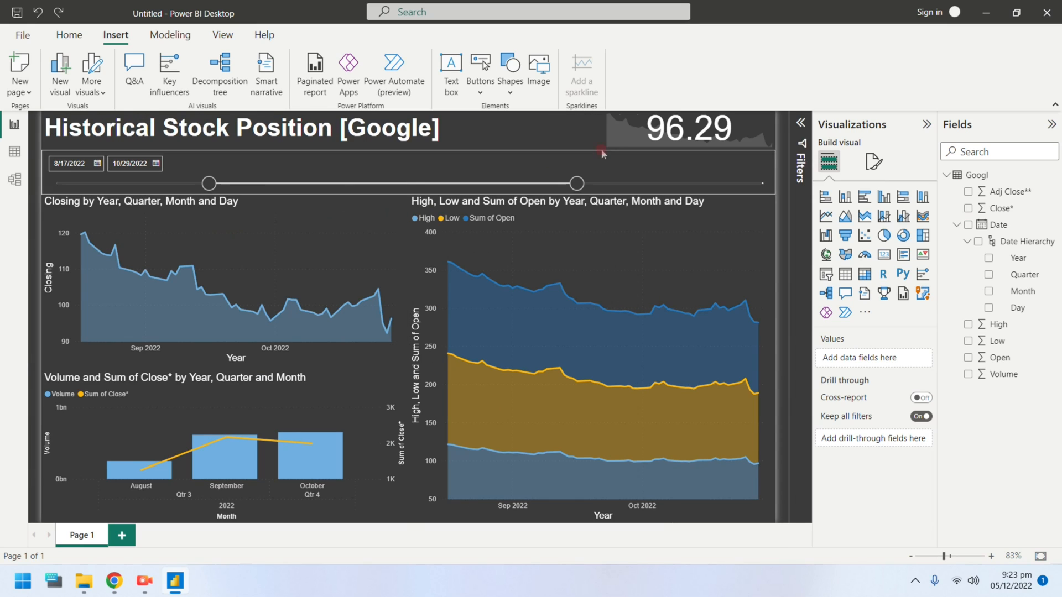
# Switch off the KPI visual's background under General > Effects
pyautogui.click(688, 129)
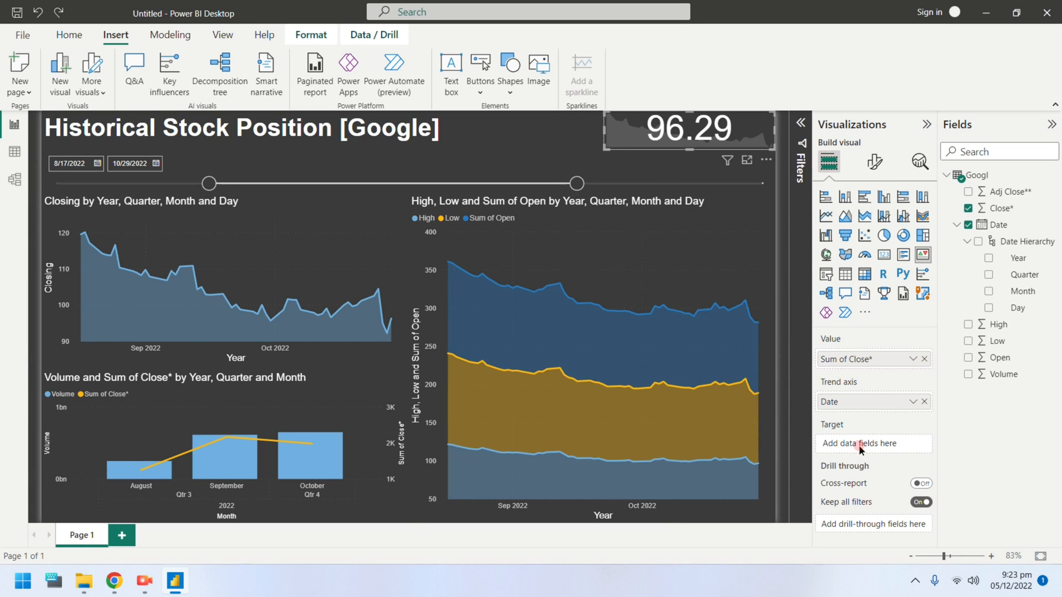
pyautogui.click(874, 162)
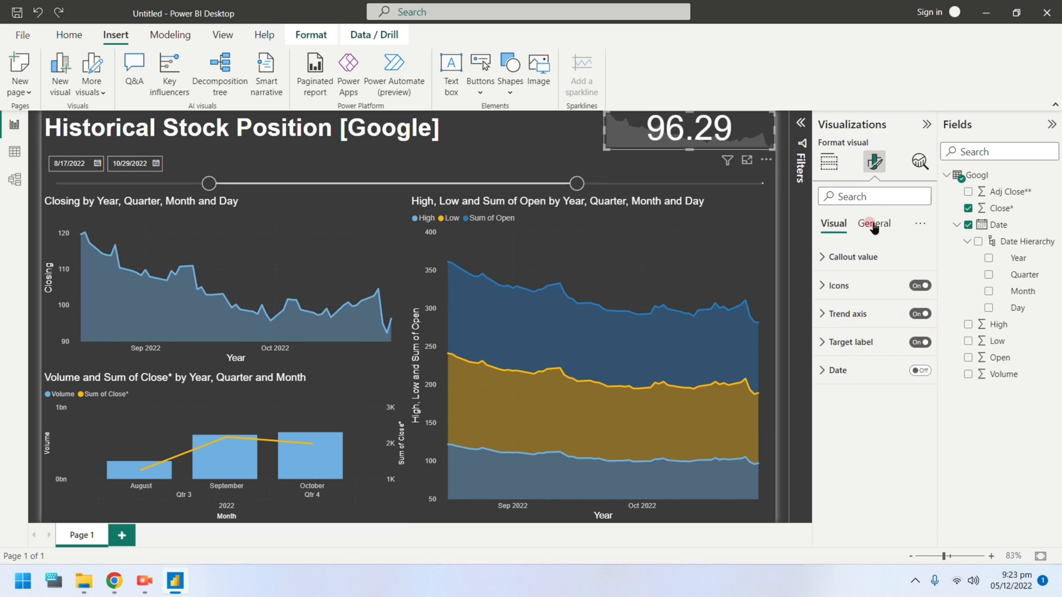
pyautogui.click(873, 224)
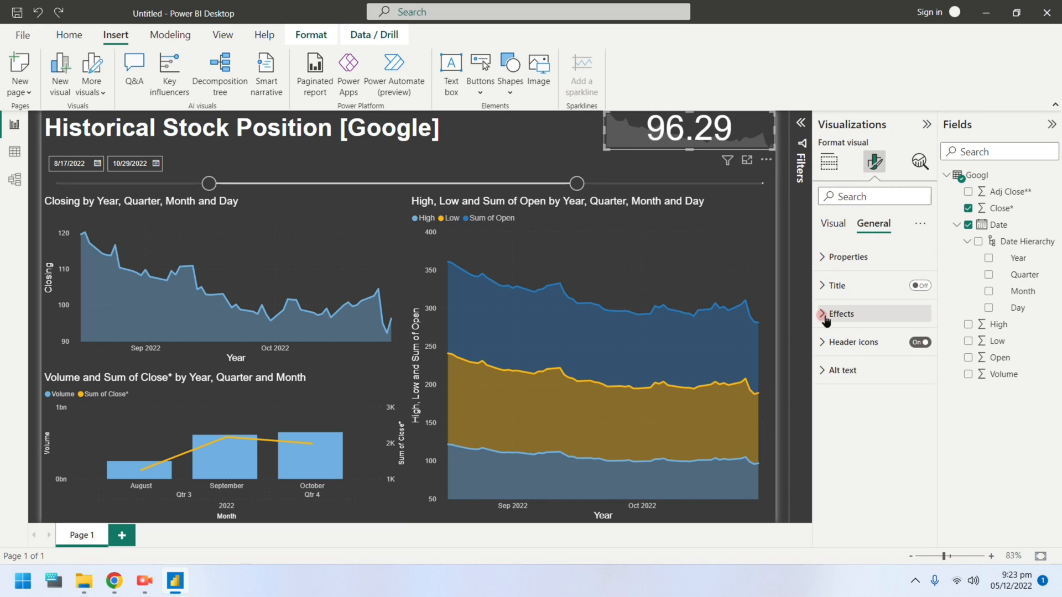
pyautogui.click(841, 313)
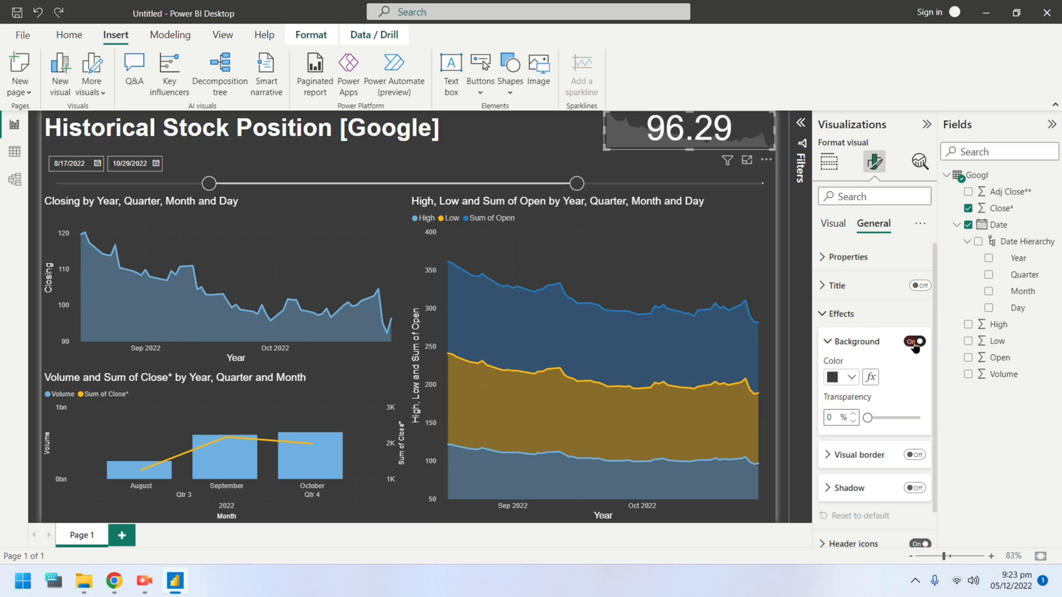
pyautogui.click(915, 341)
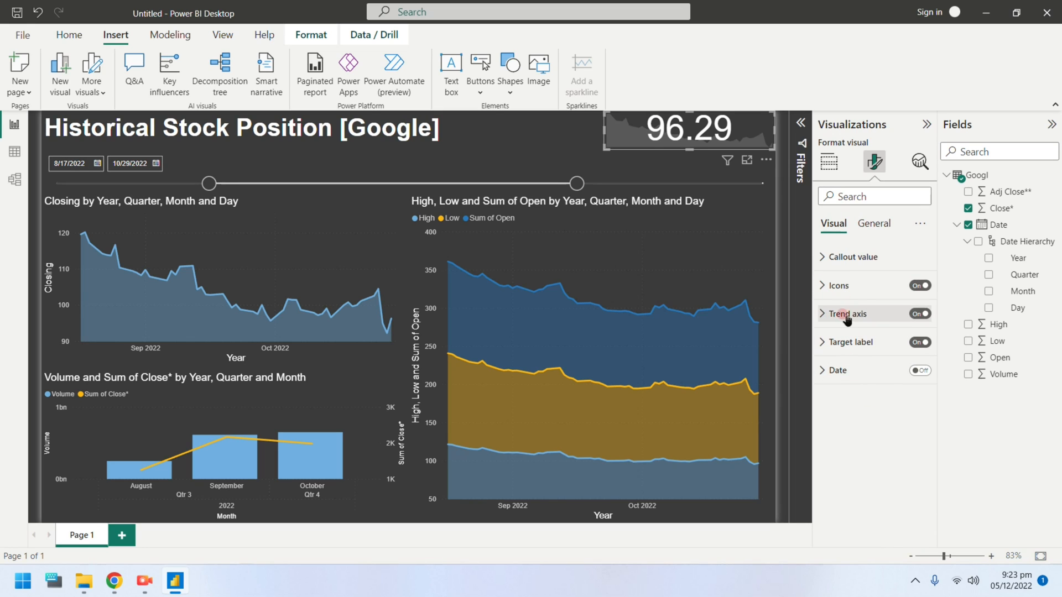
pyautogui.click(854, 256)
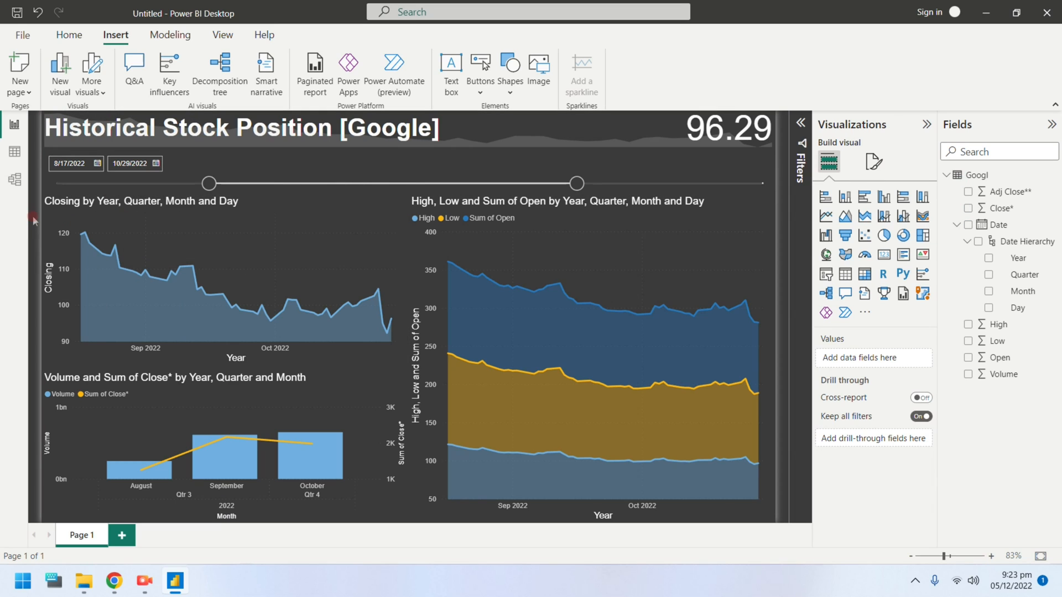
pyautogui.moveTo(88, 371)
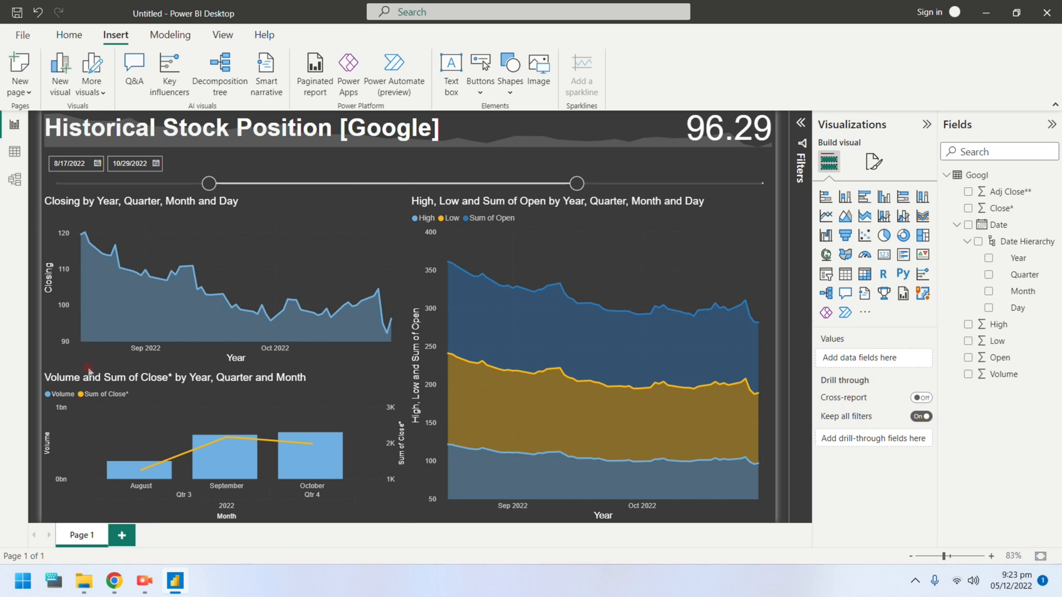
# Drag the date slicer handles to span 8/1/2022 through 11/11/2022
pyautogui.moveTo(208, 184); pyautogui.dragTo(129, 184)
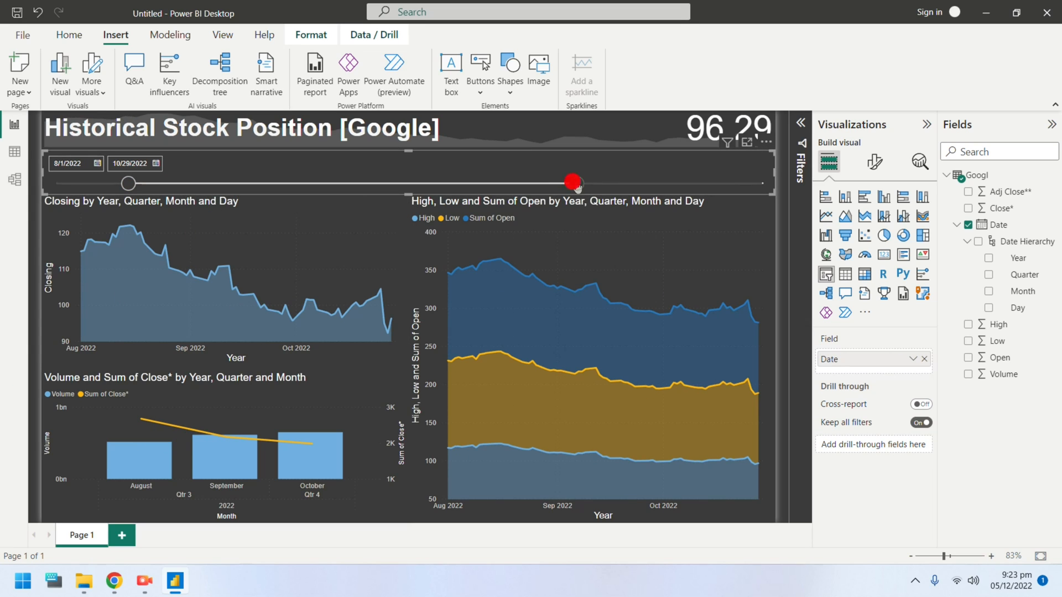
pyautogui.moveTo(574, 183); pyautogui.dragTo(642, 183)
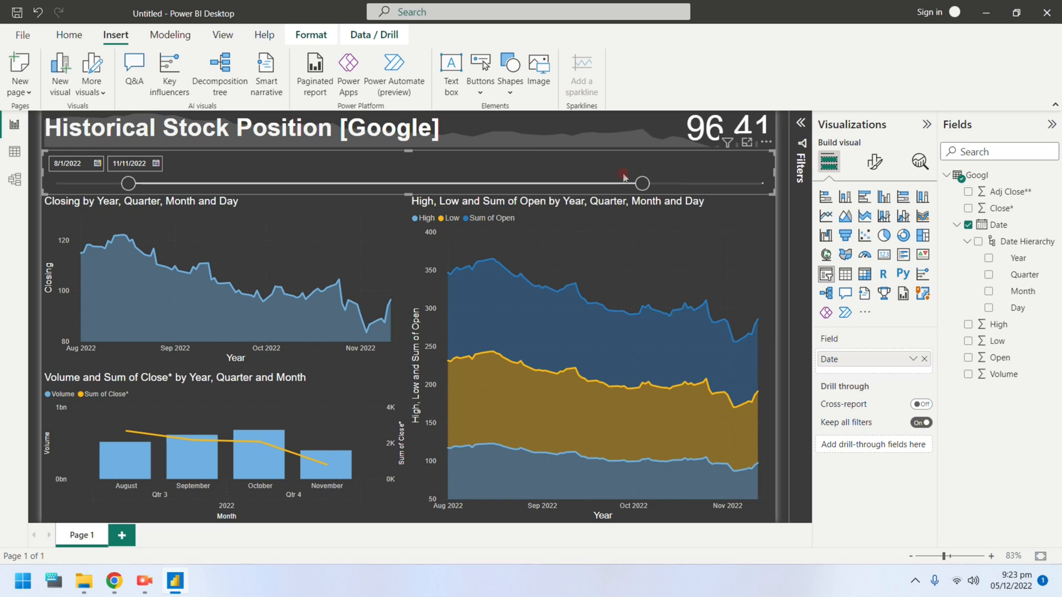